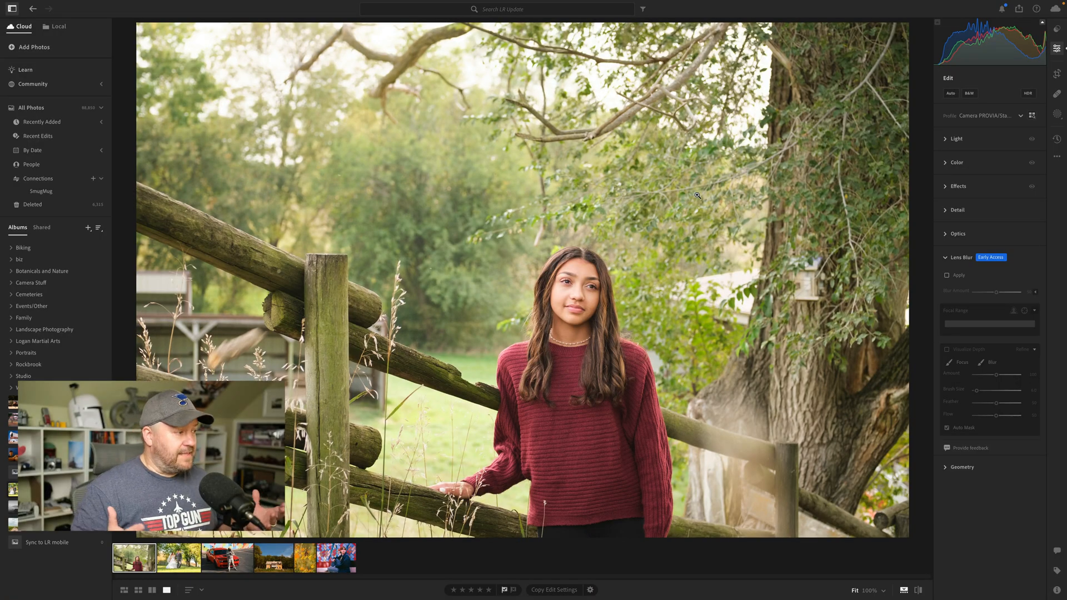
mouse_move(882, 287)
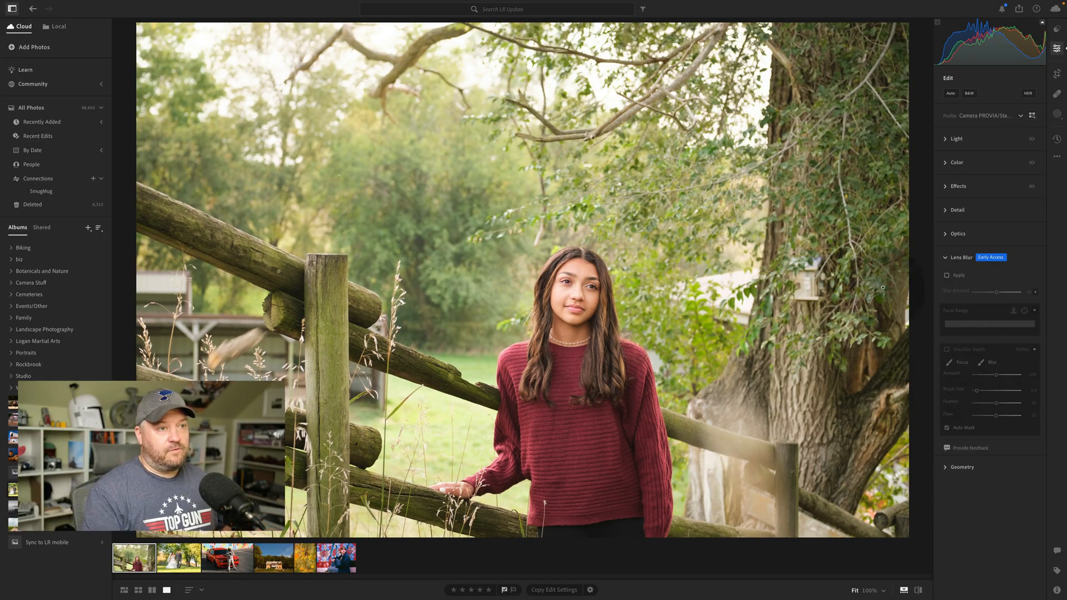
Step: Apply Lens Blur to soften the background behind the girl at the fence
left_click(960, 257)
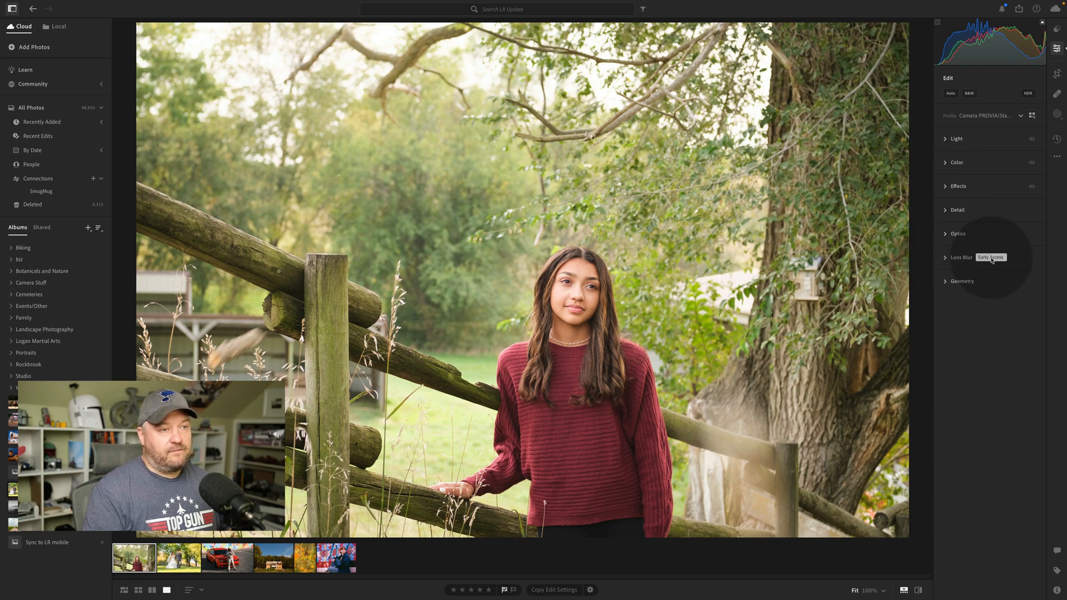
left_click(945, 260)
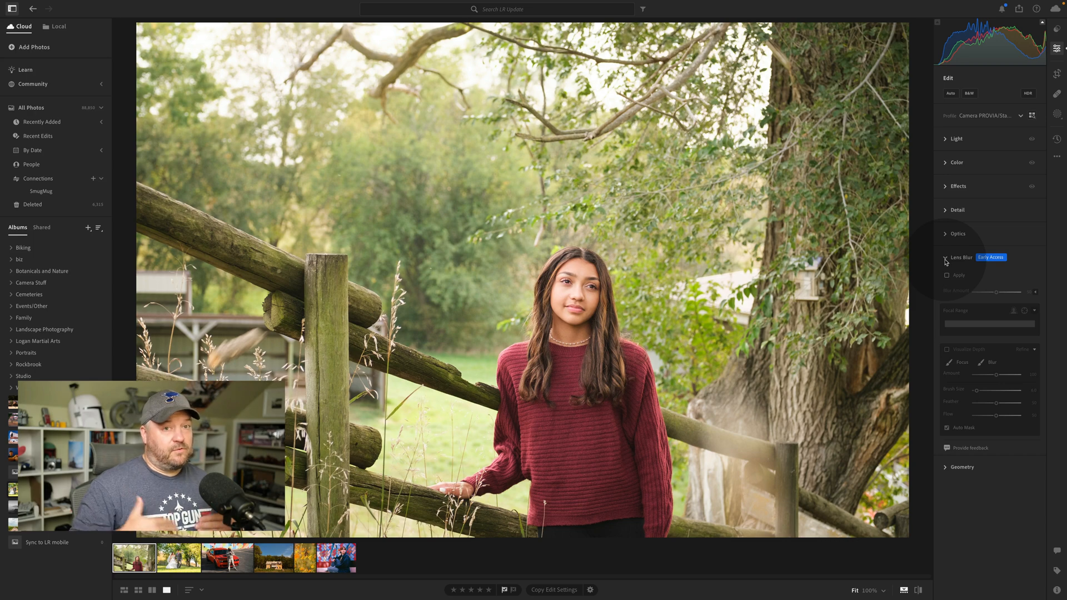
left_click(944, 257)
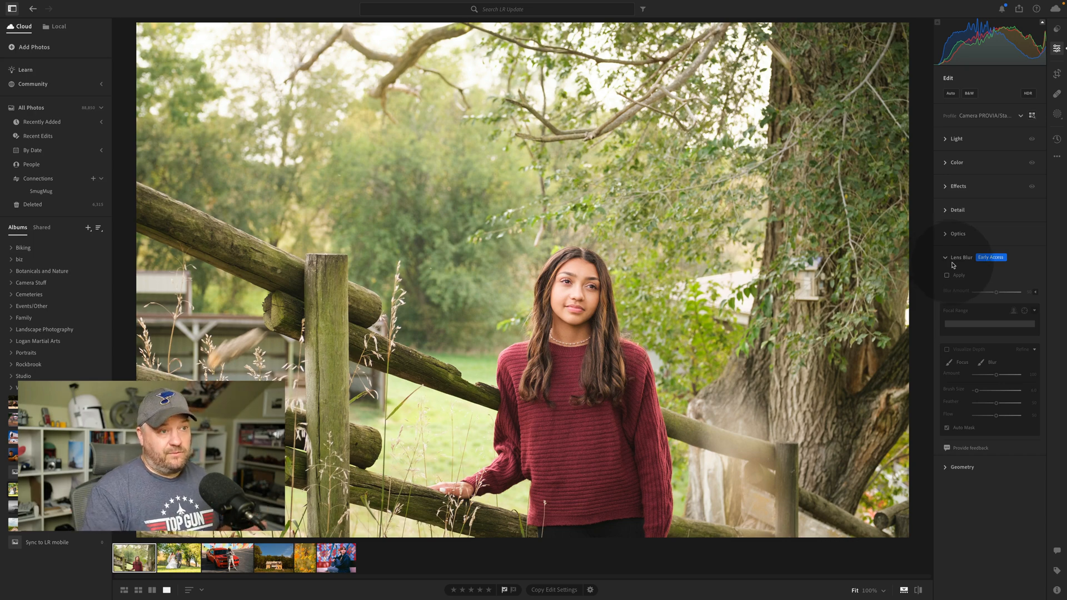
left_click(946, 276)
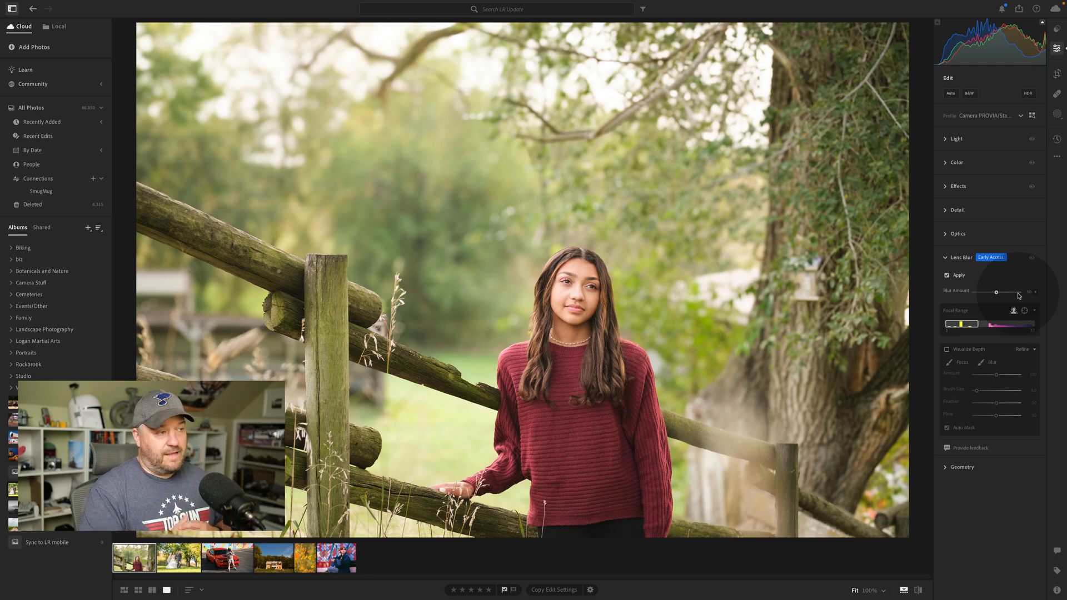
Step: Compare the portrait with and without blur, then show the Visualize Depth map
left_click(946, 274)
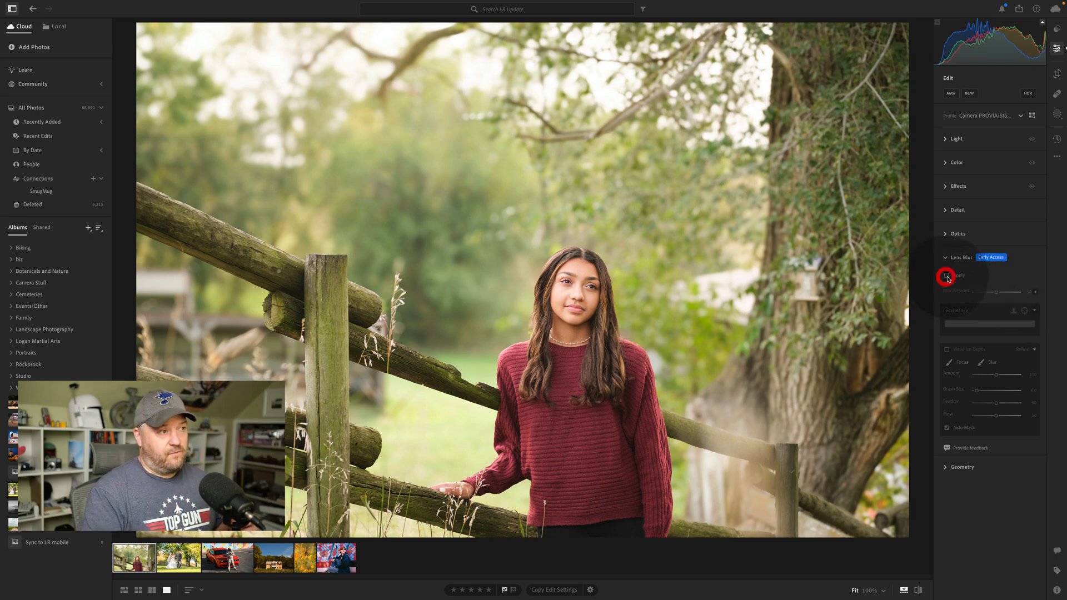
left_click(947, 276)
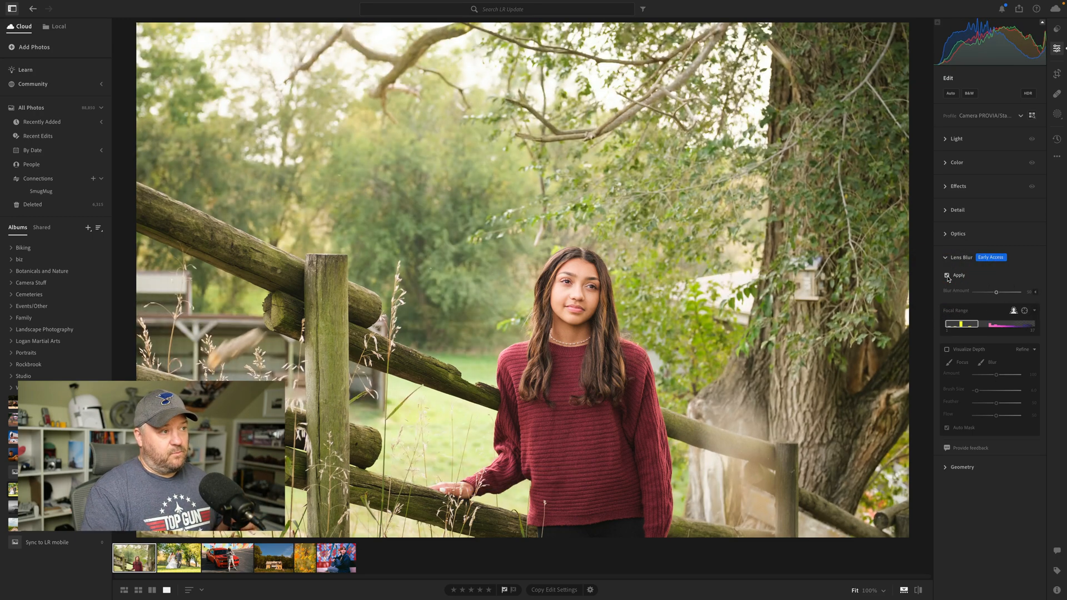
left_click(945, 277)
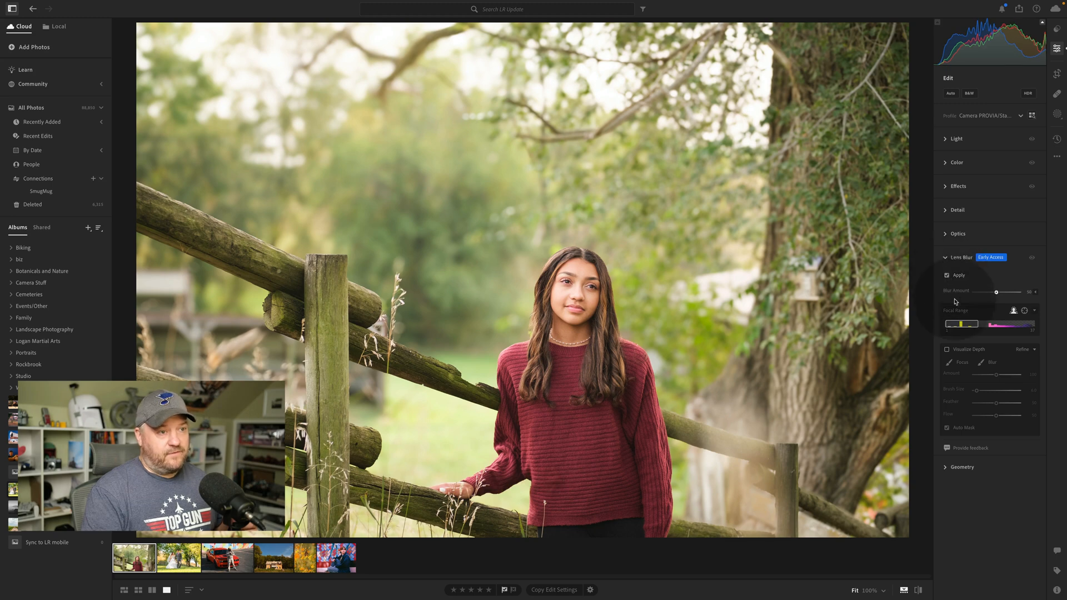
left_click(947, 349)
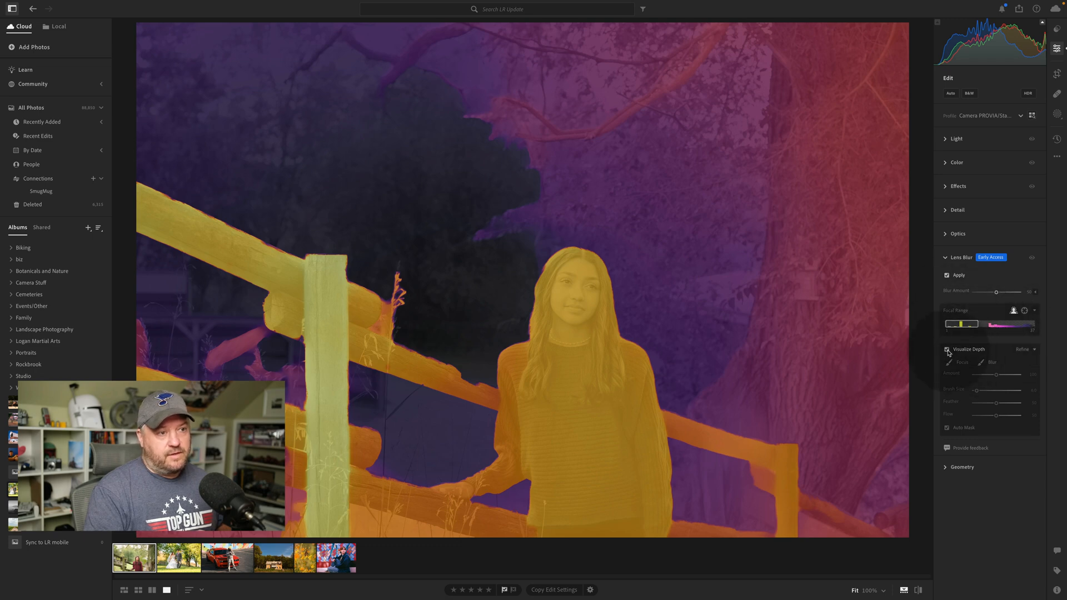
Step: Toggle Visualize Depth to compare, leaving the depth map hidden
left_click(946, 350)
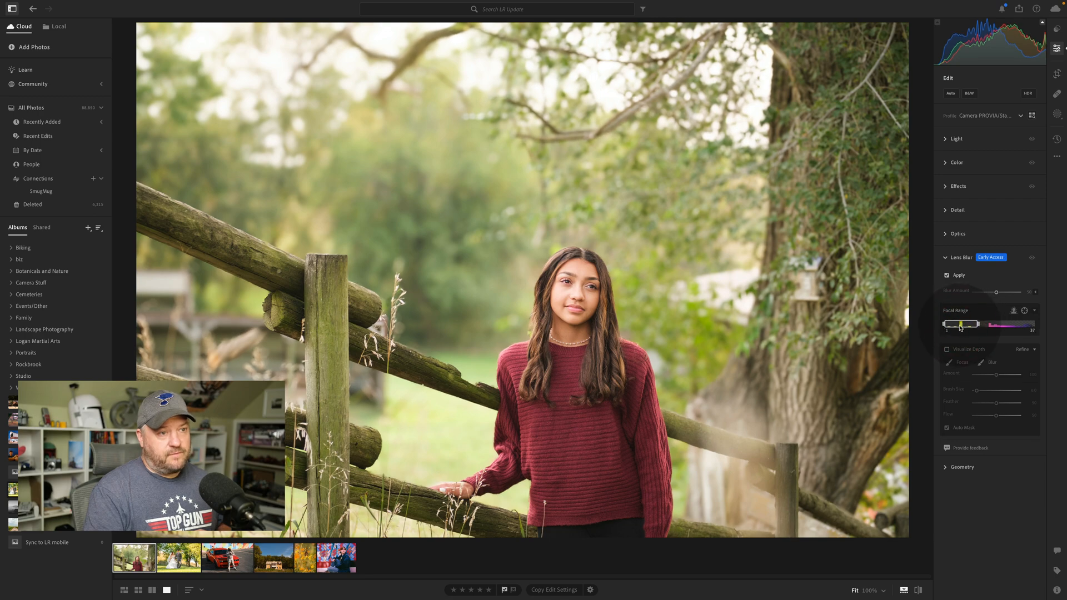
left_click(947, 348)
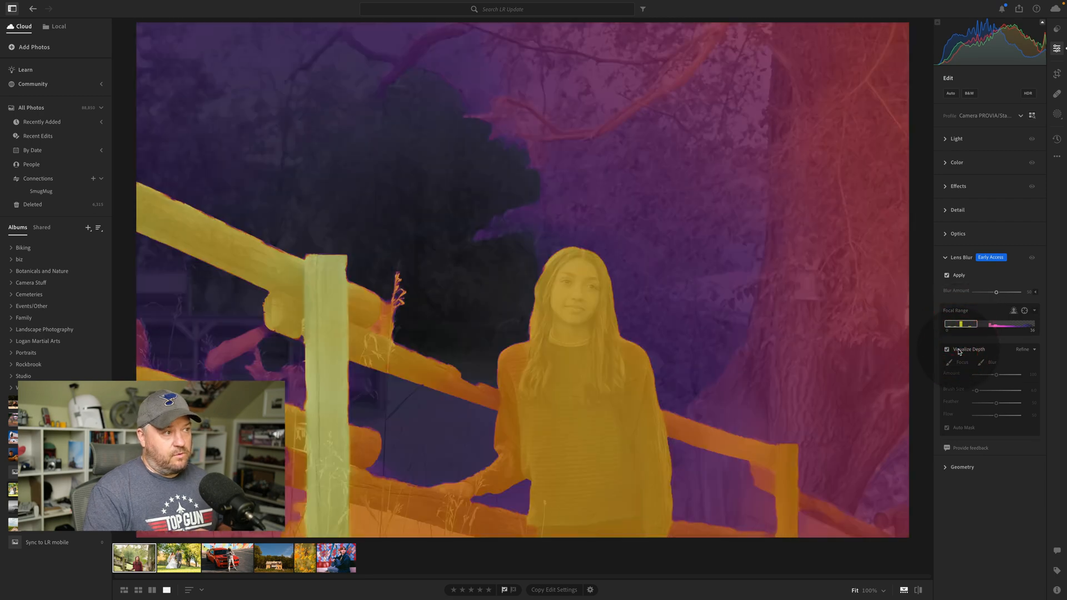
left_click(947, 349)
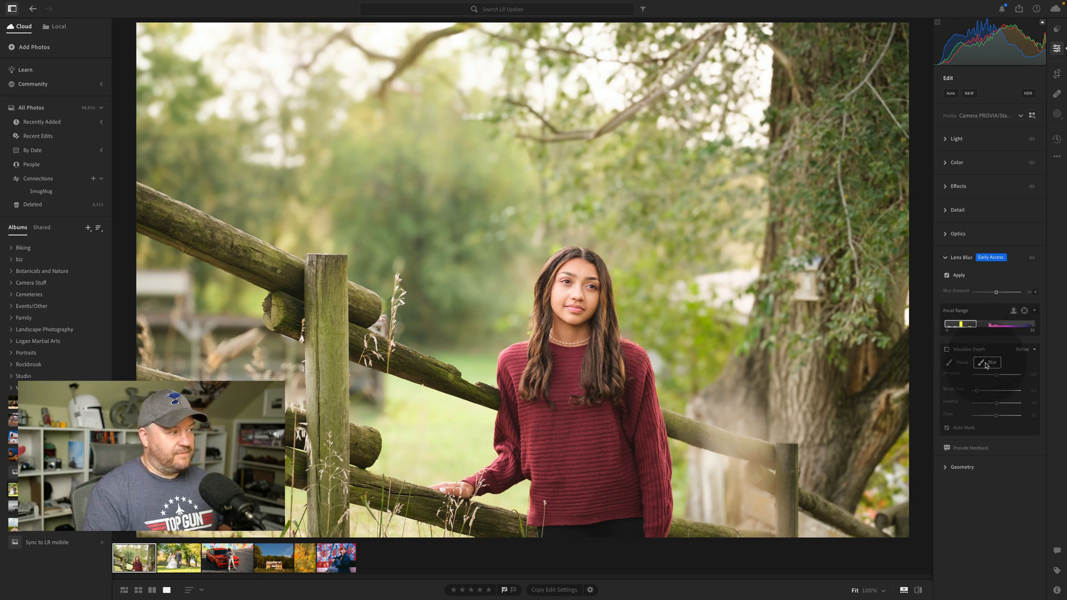
Step: Set the Refine brush to paint blur around the fence posts and compare the result
left_click(990, 363)
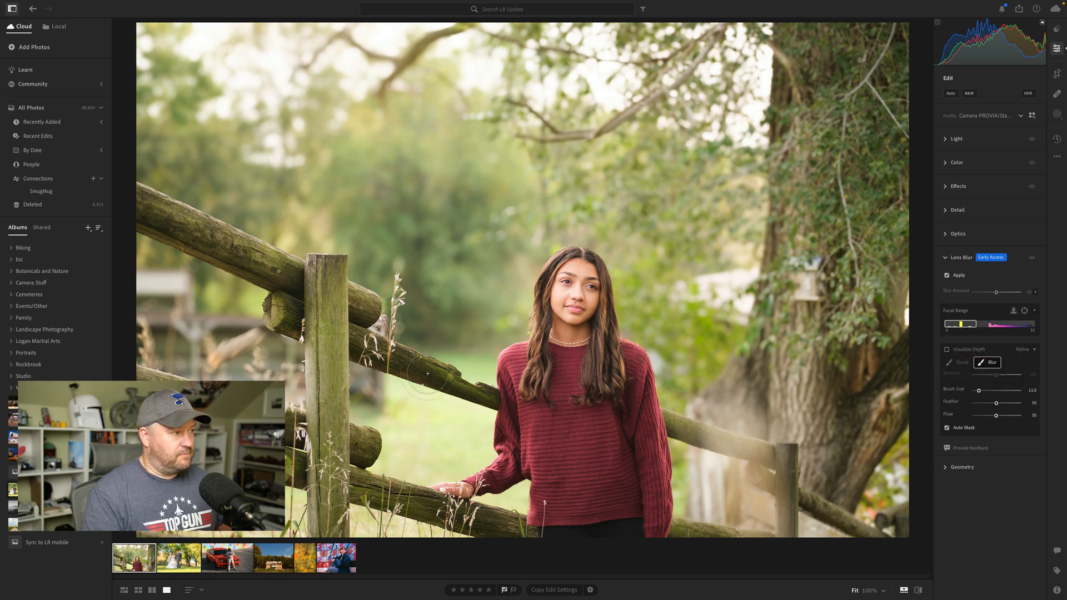
mouse_move(426, 377)
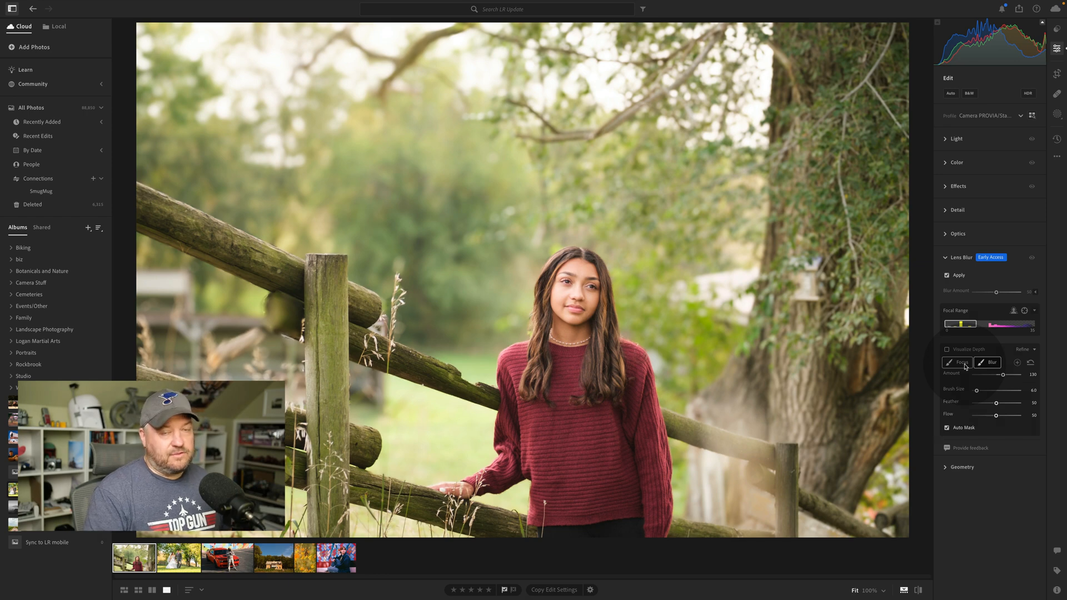
left_click(989, 362)
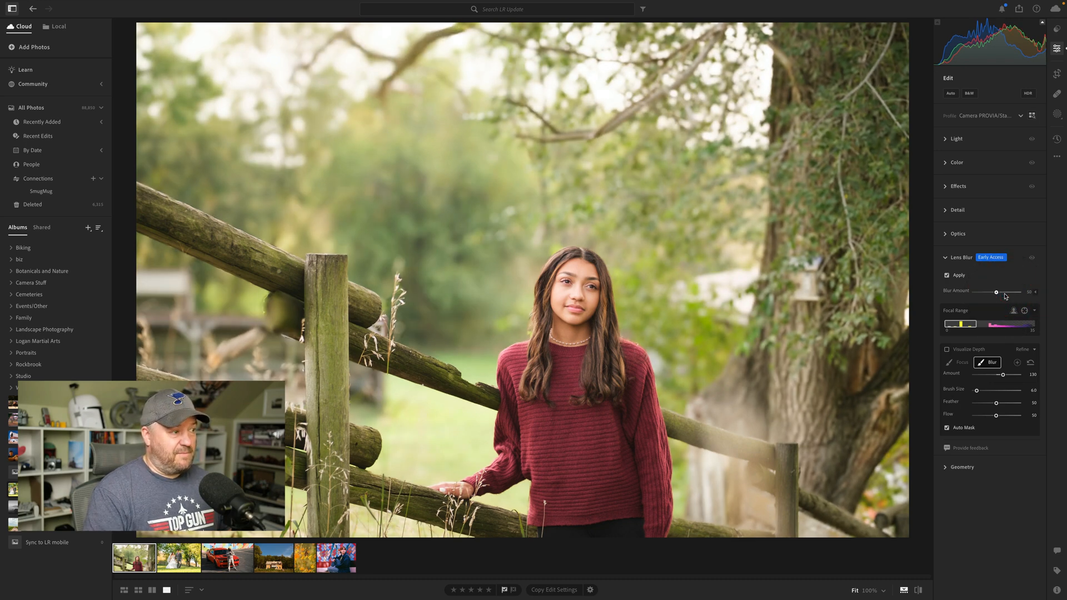
left_click(946, 275)
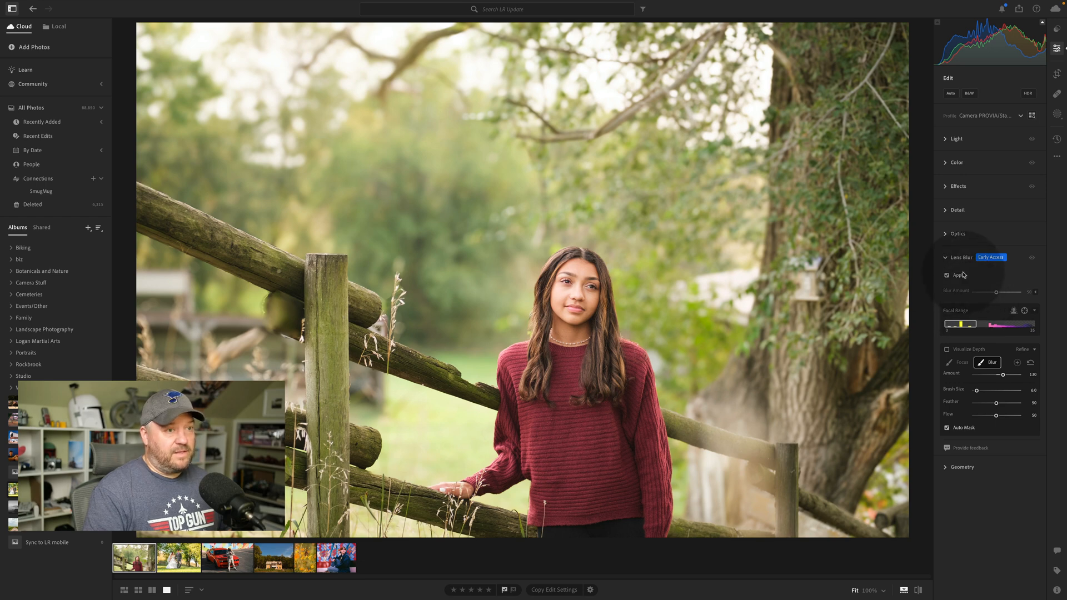
mouse_move(1007, 207)
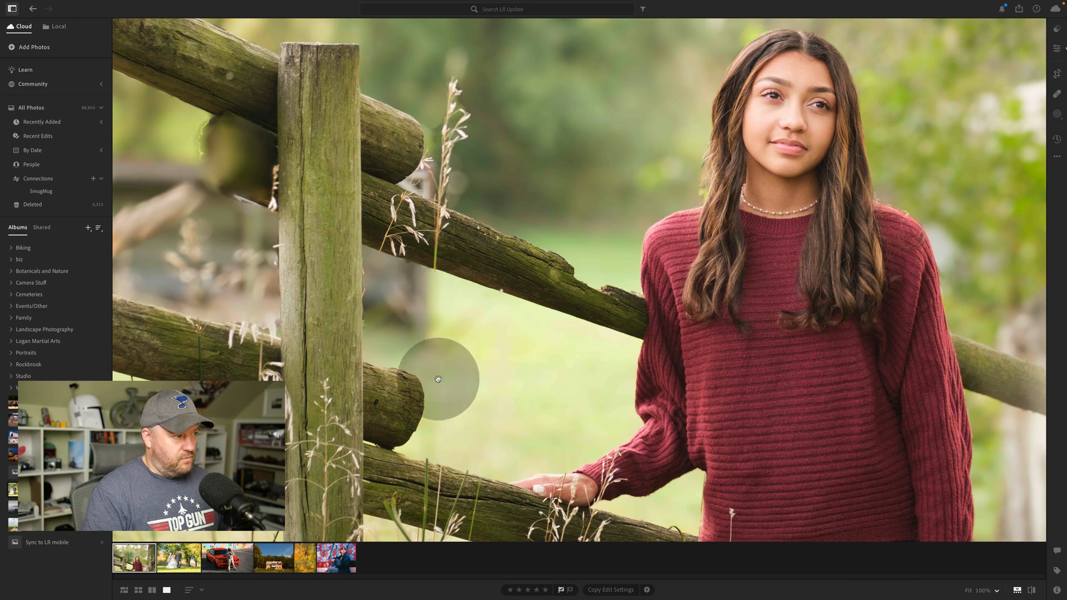
mouse_move(433, 244)
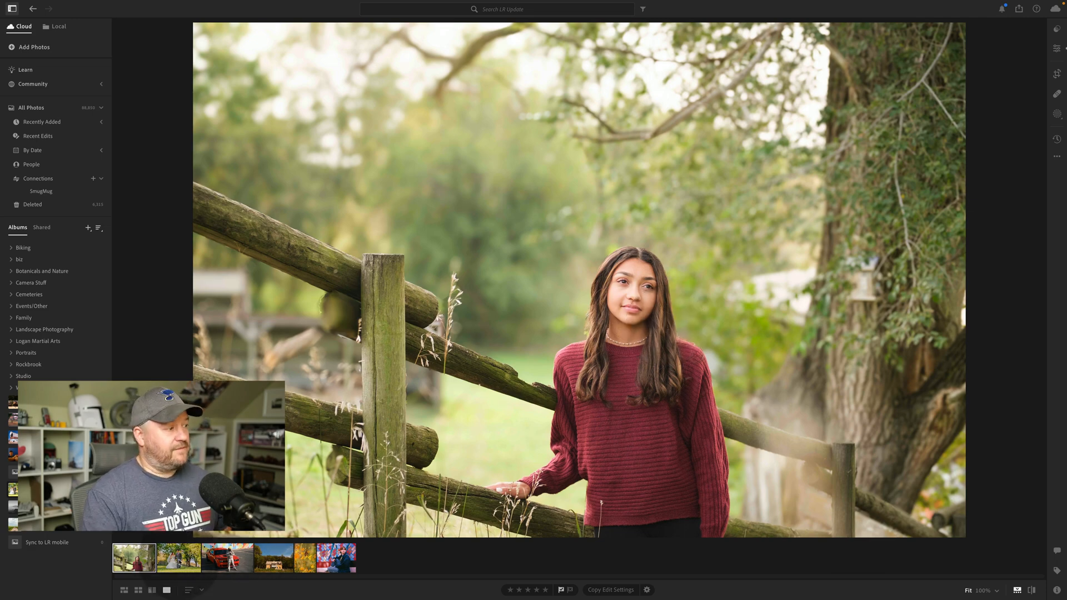
Step: Open the wedding couple photo and apply Lens Blur to its background
left_click(179, 557)
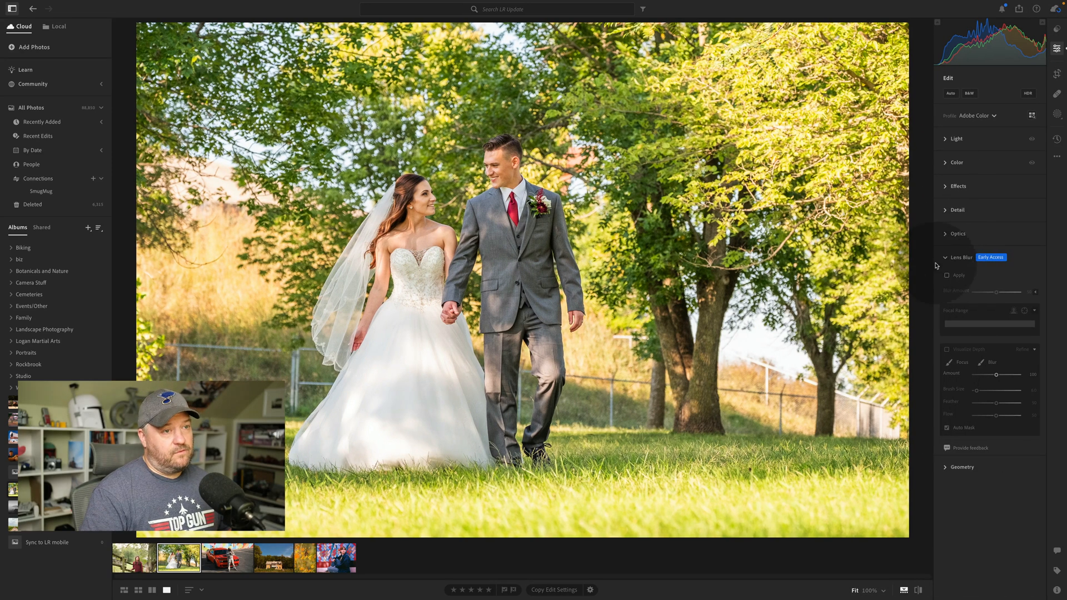
left_click(947, 274)
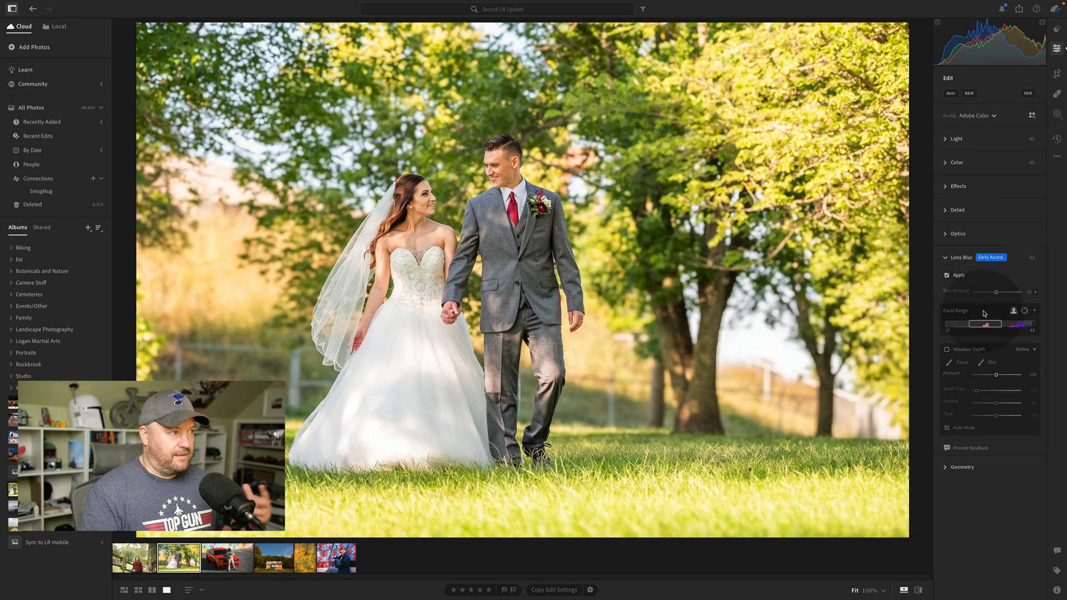
Step: Compare the wedding photo with Lens Blur off and back on
left_click(945, 275)
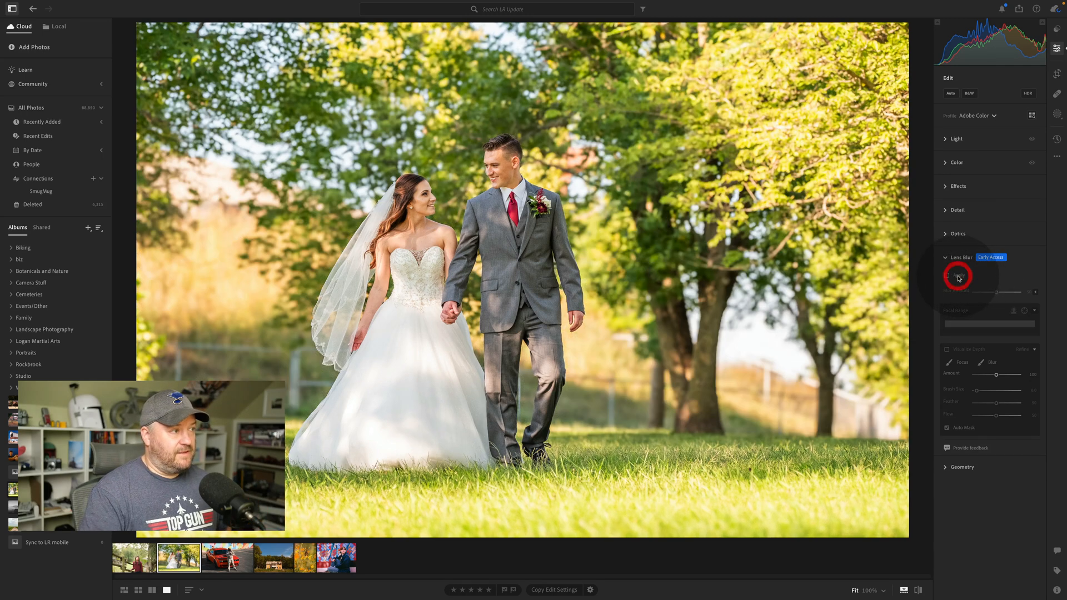
left_click(947, 274)
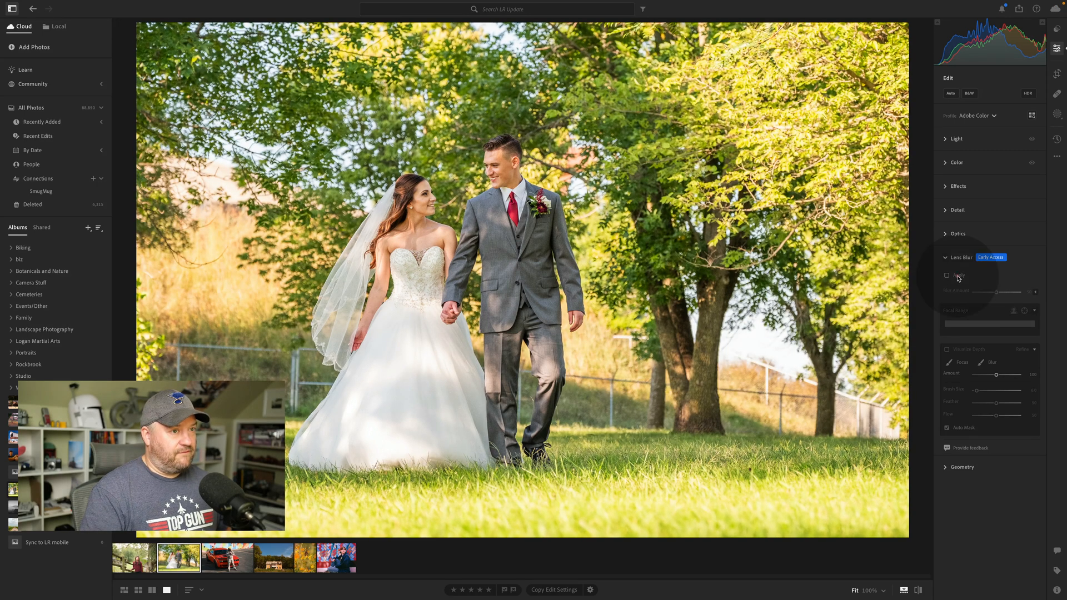
left_click(946, 275)
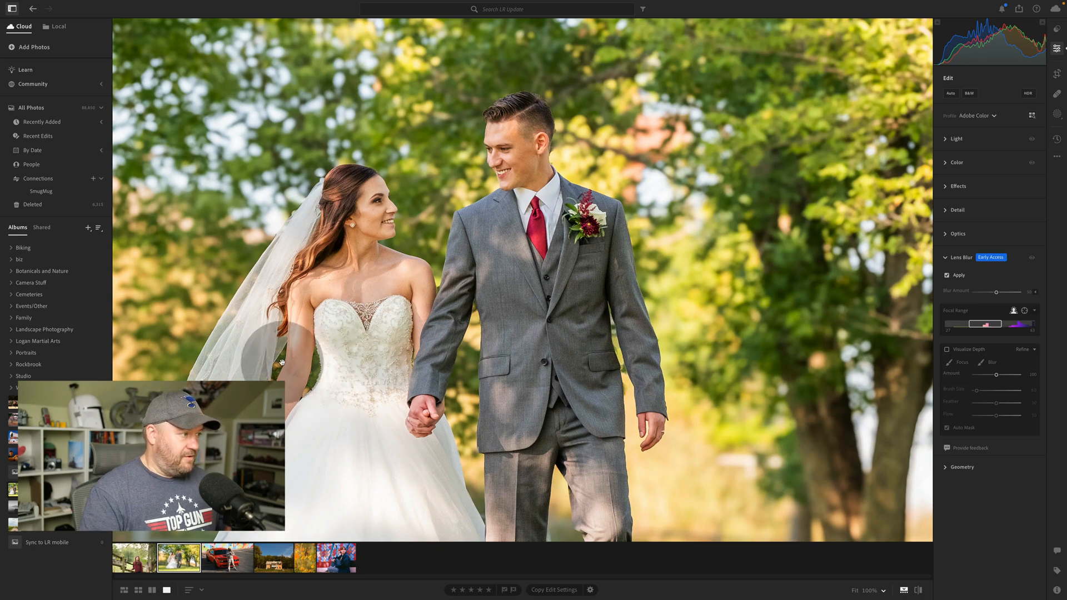
Step: Paint extra blur into the background beside the groom's head with the Refine Blur brush
left_click(989, 362)
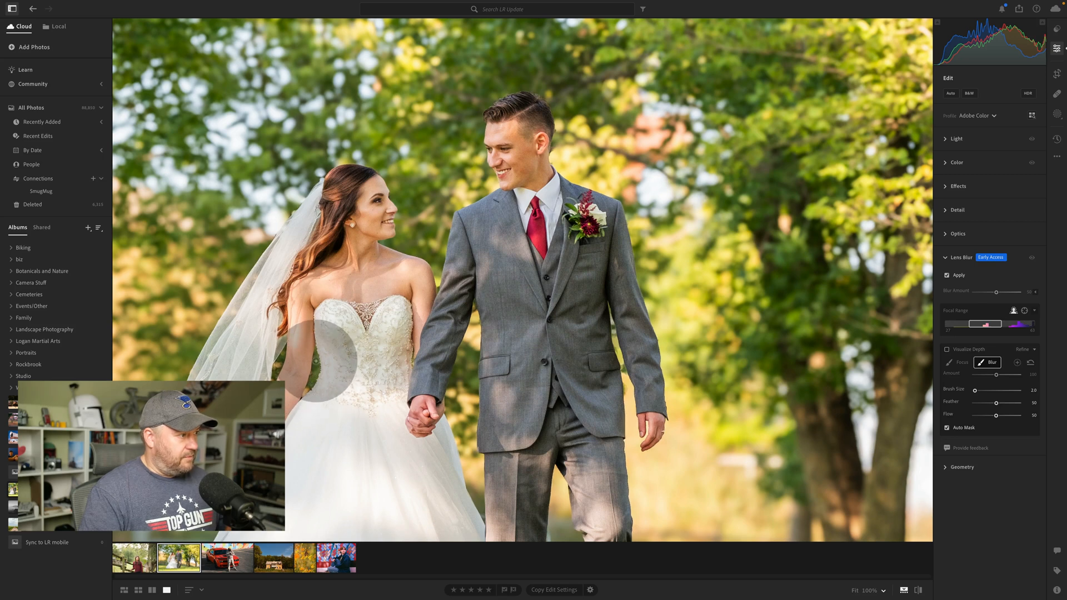
mouse_move(320, 368)
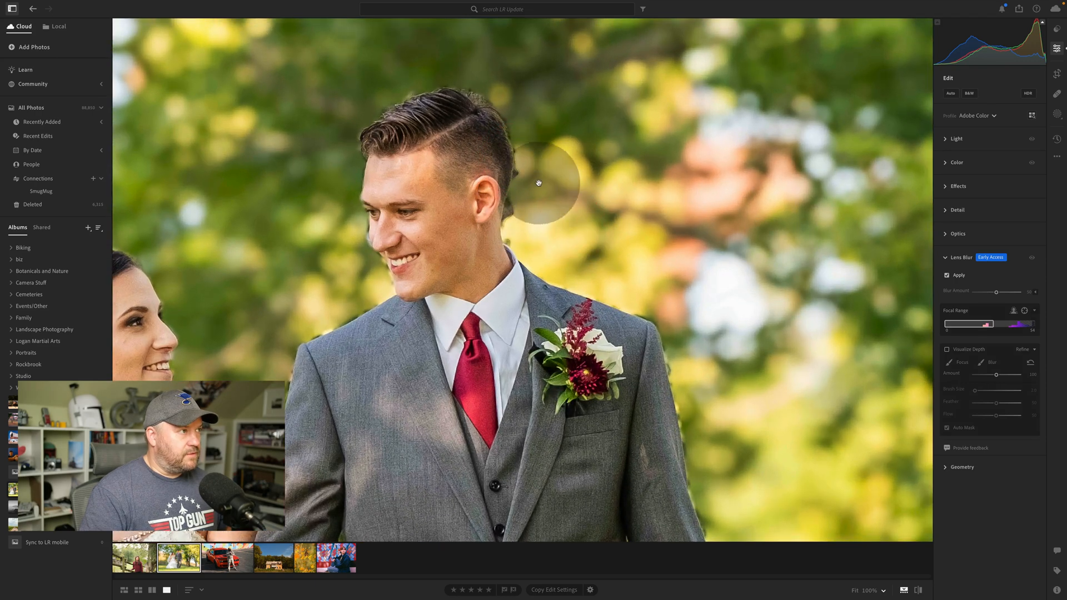
left_click(992, 362)
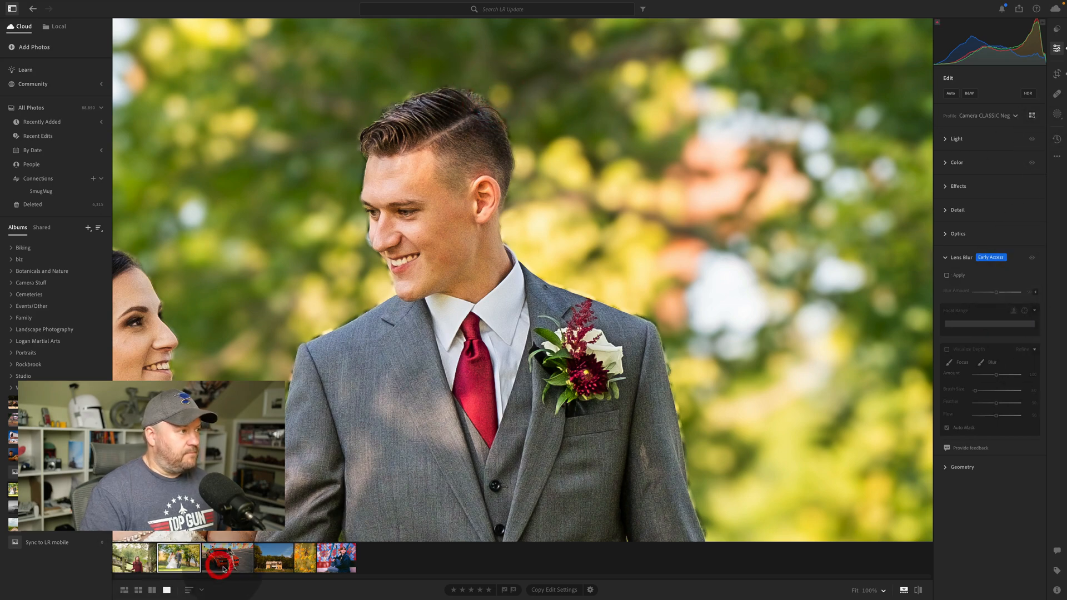
Step: Open the red car photo and apply Lens Blur to soften the wall behind it
left_click(227, 557)
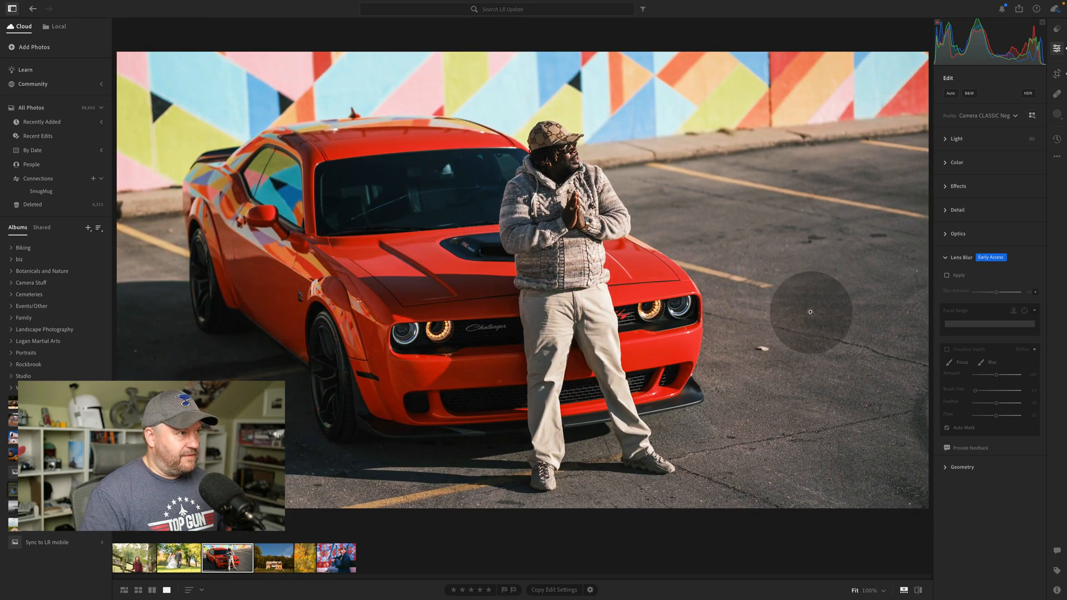
mouse_move(791, 314)
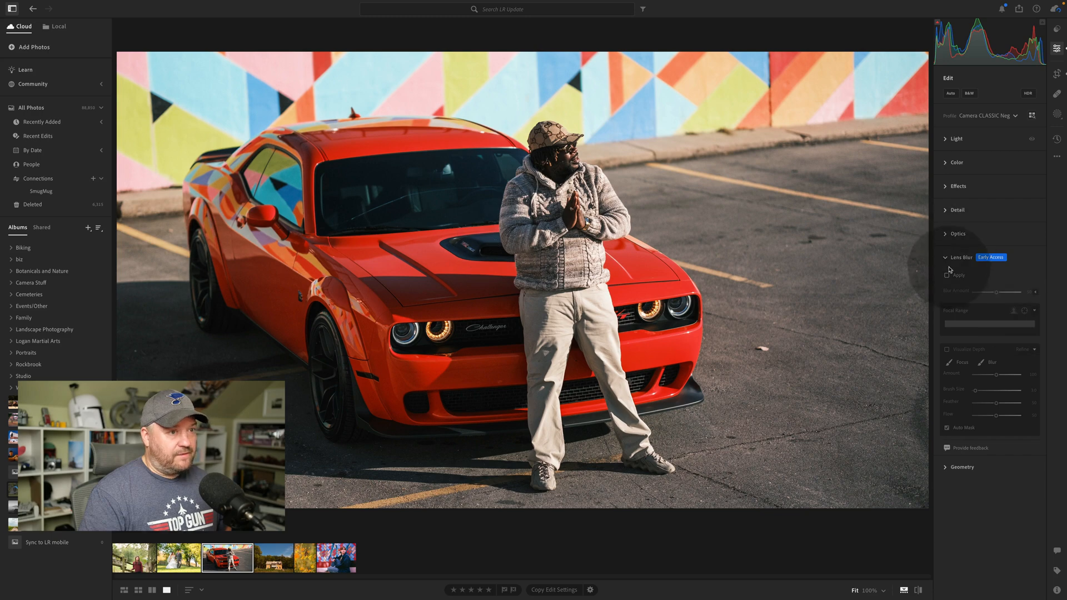
left_click(947, 274)
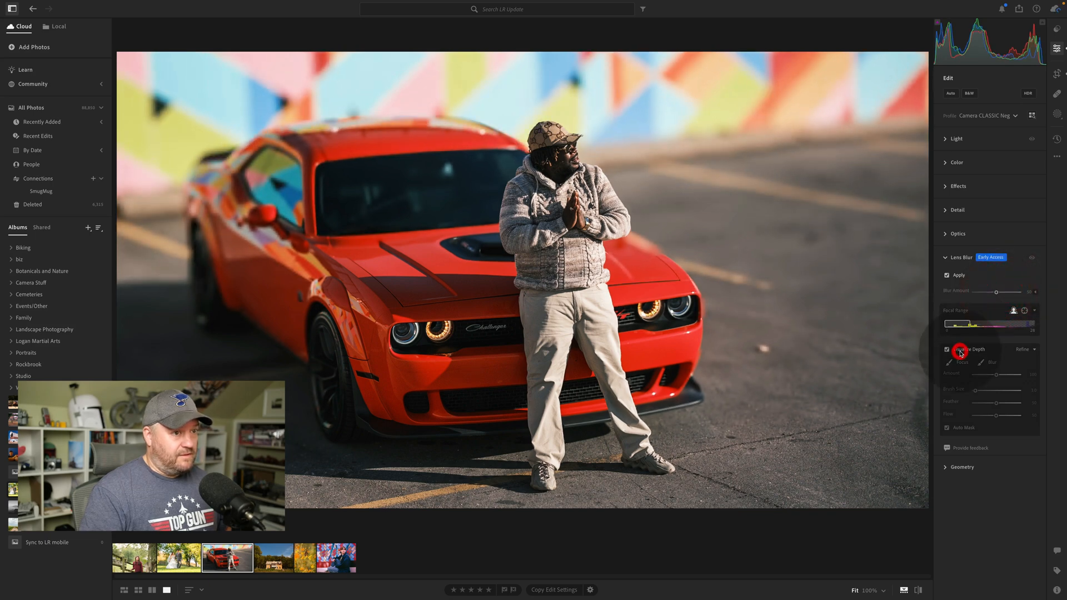
Step: View the car photo's depth map, hide it, and collapse the Lens Blur panel
left_click(947, 349)
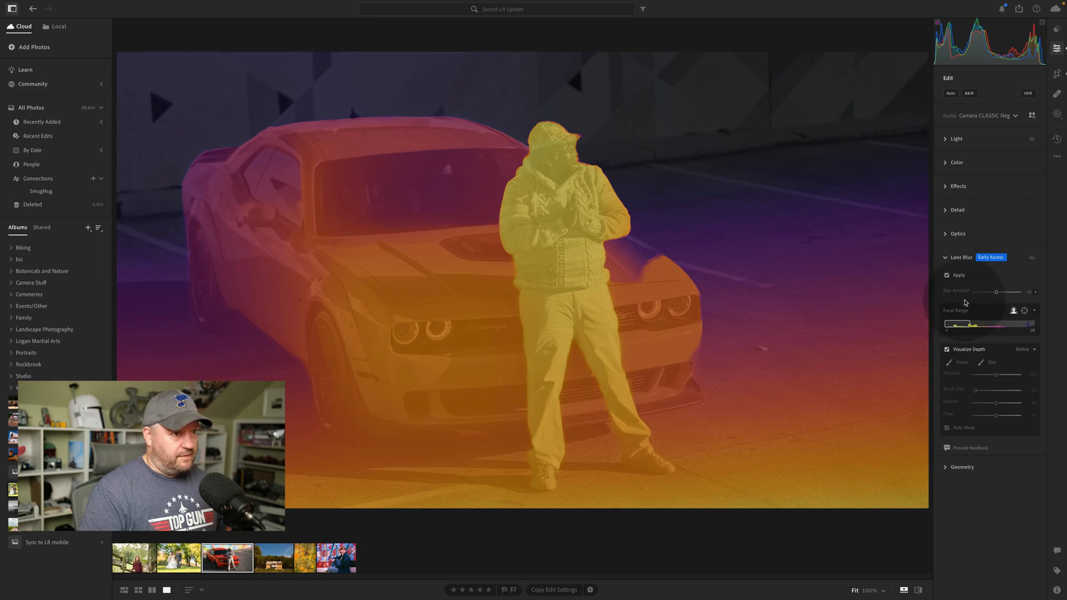
left_click(945, 349)
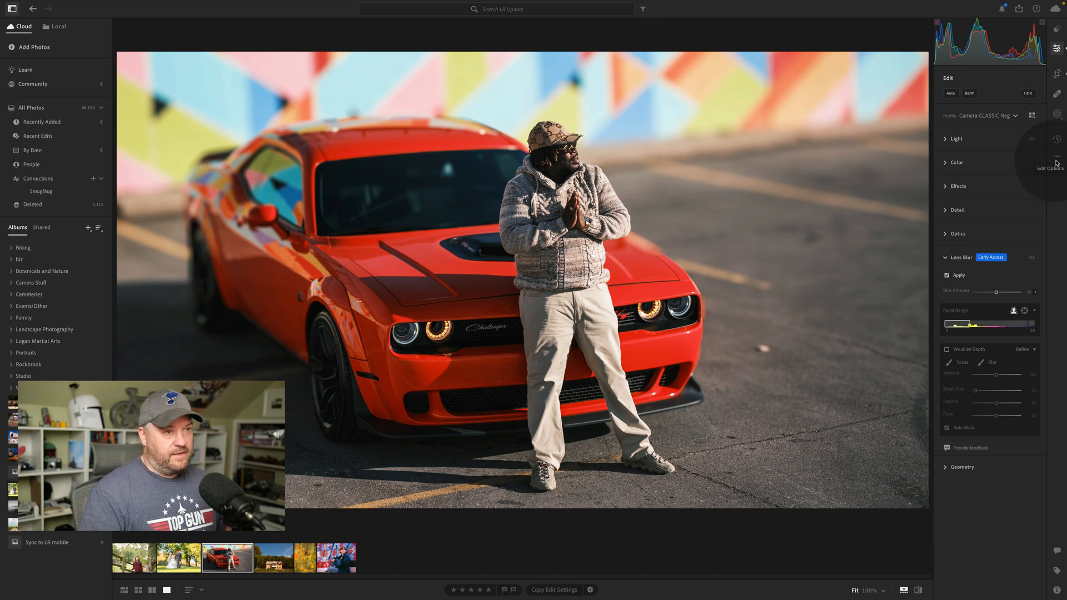
left_click(946, 257)
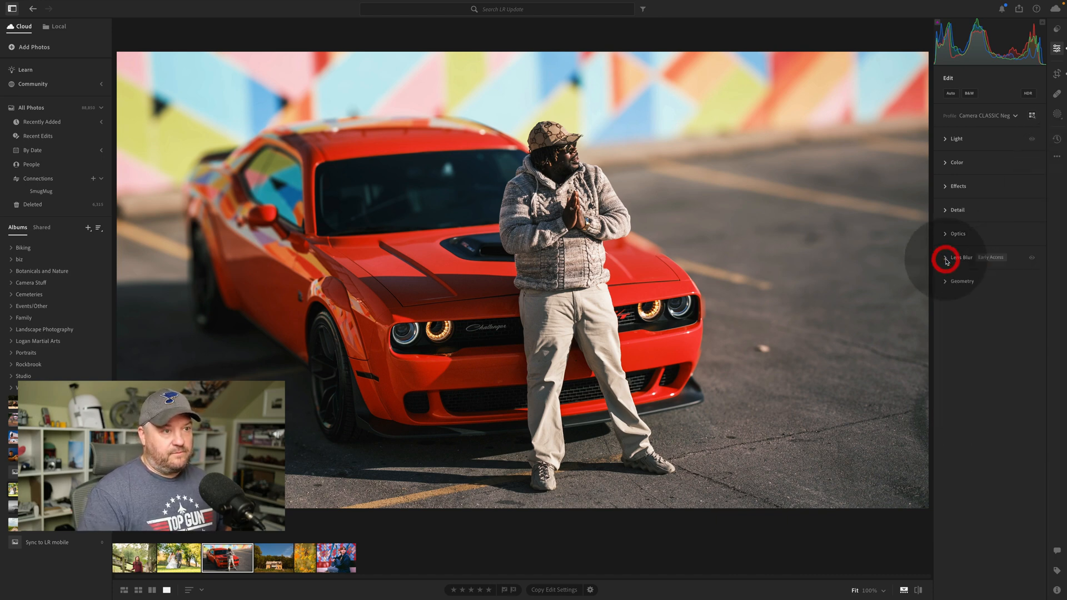
Step: Open the abandoned brick house photo and select the orange range in Color Mixer
left_click(274, 558)
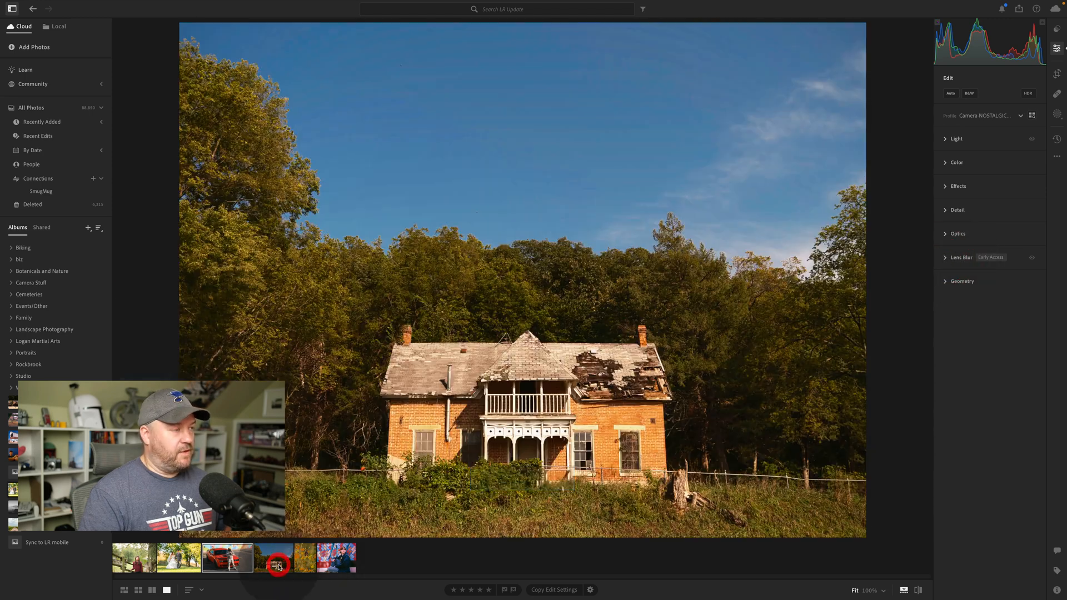
left_click(956, 162)
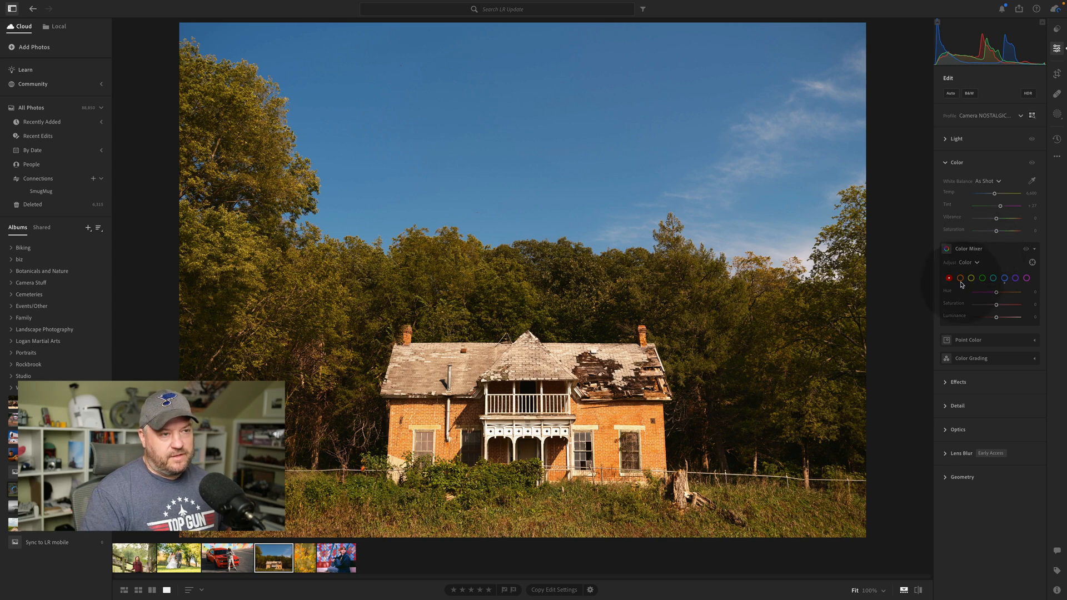
left_click(960, 278)
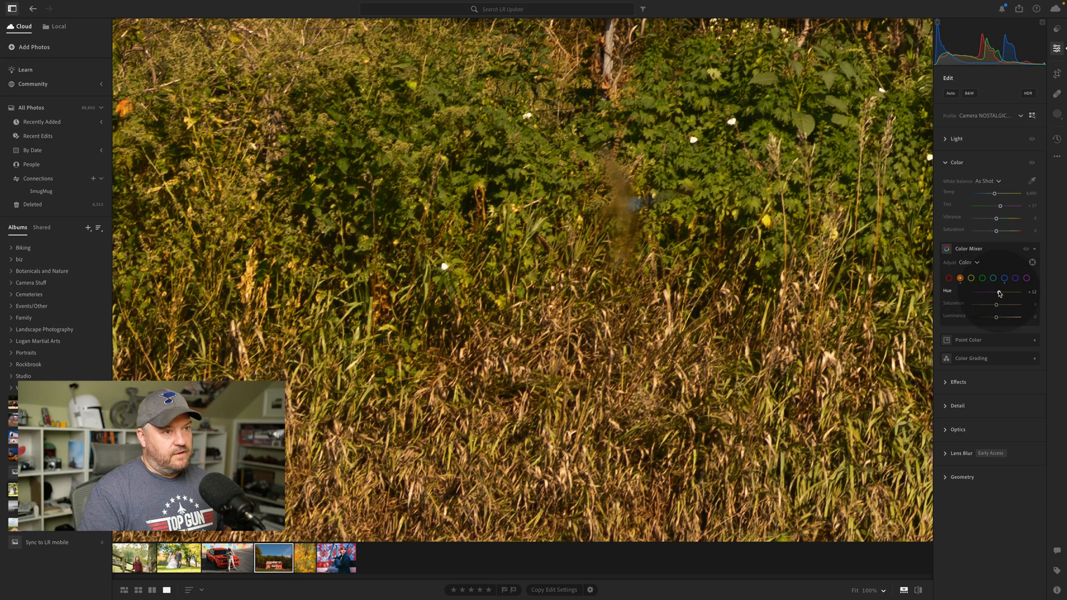
left_click(273, 557)
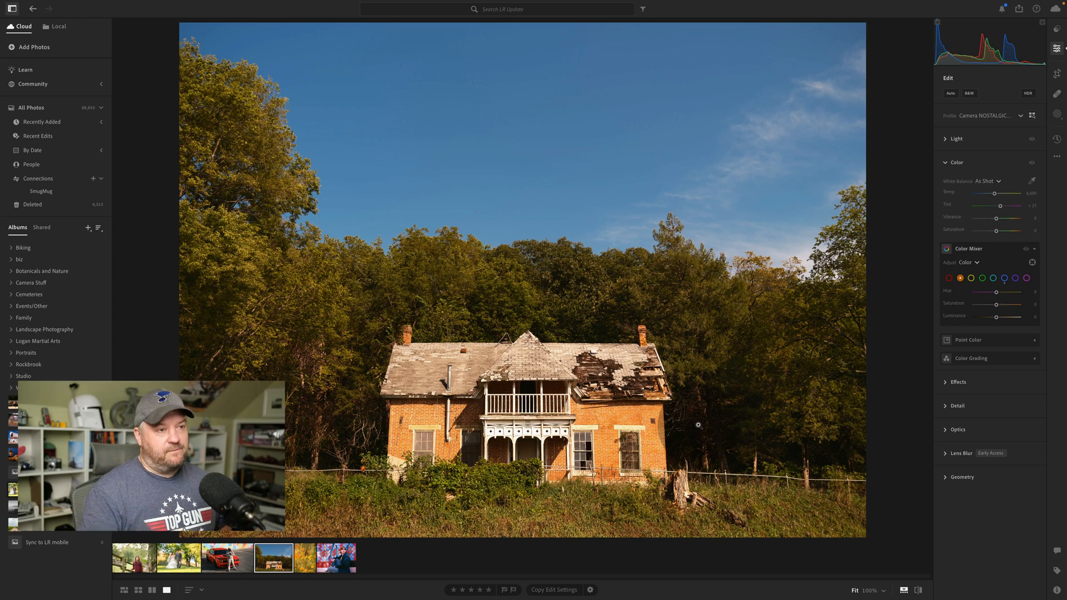
Step: Expand Point Color with its eyedropper and bring up the Create New Mask options
left_click(968, 340)
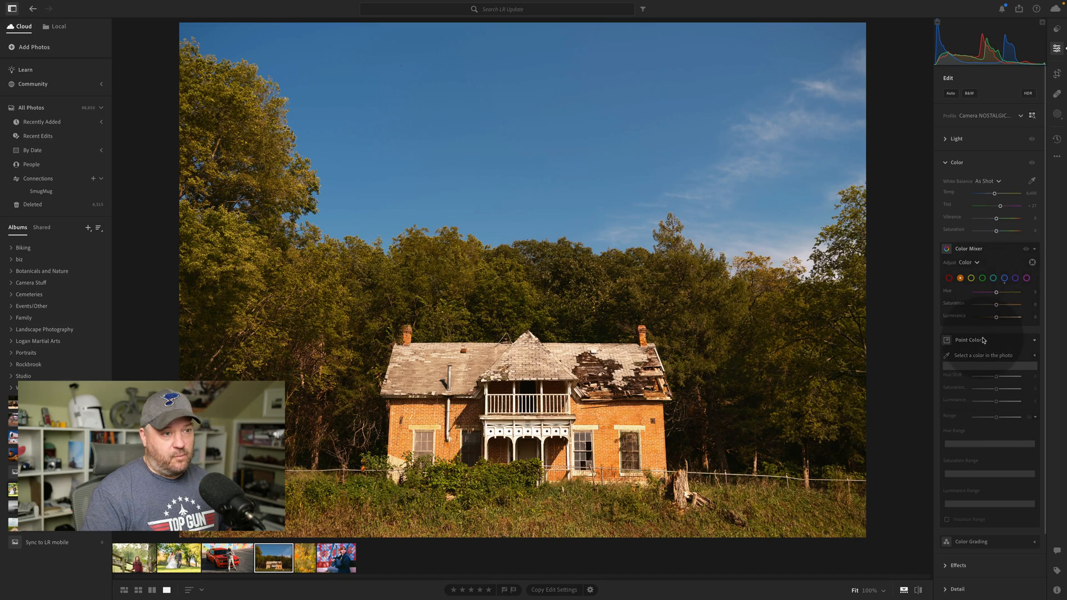
left_click(946, 355)
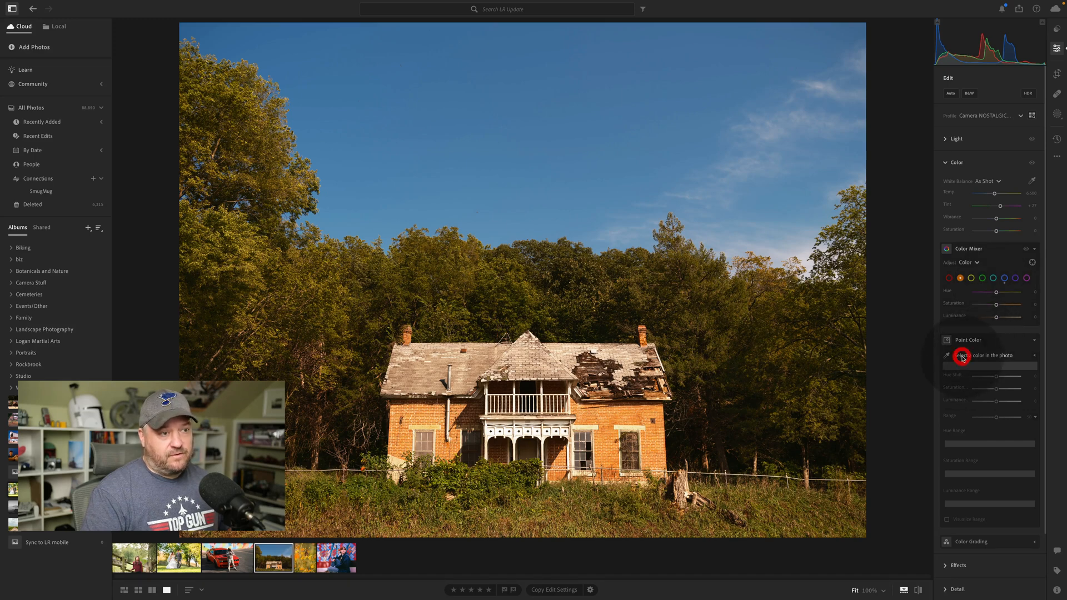
left_click(944, 356)
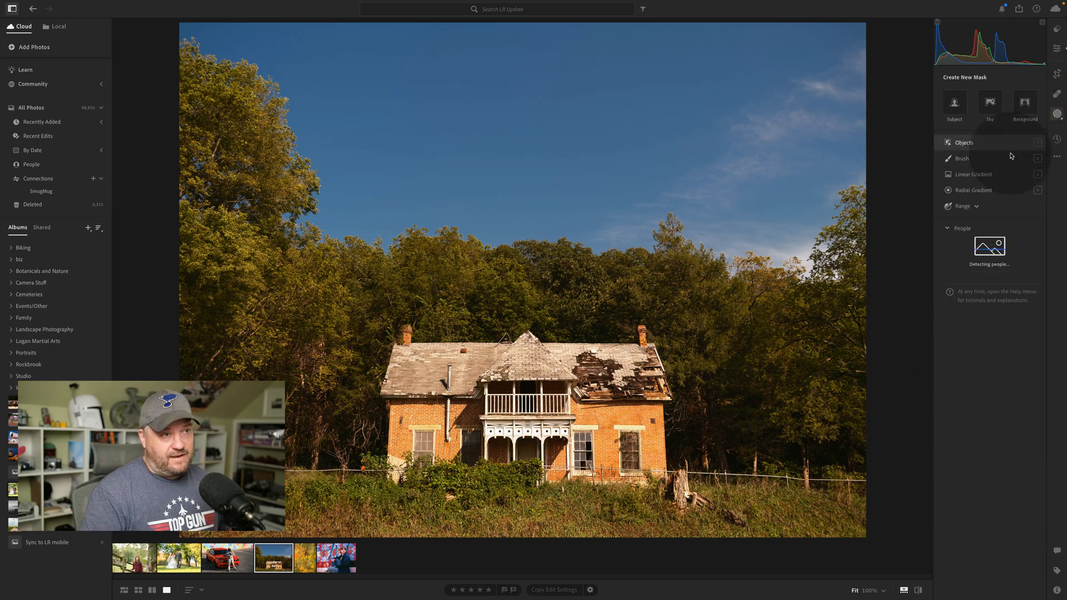
Step: Sample the orange brick and yellow foliage with Point Color to brighten the foliage tones
left_click(960, 158)
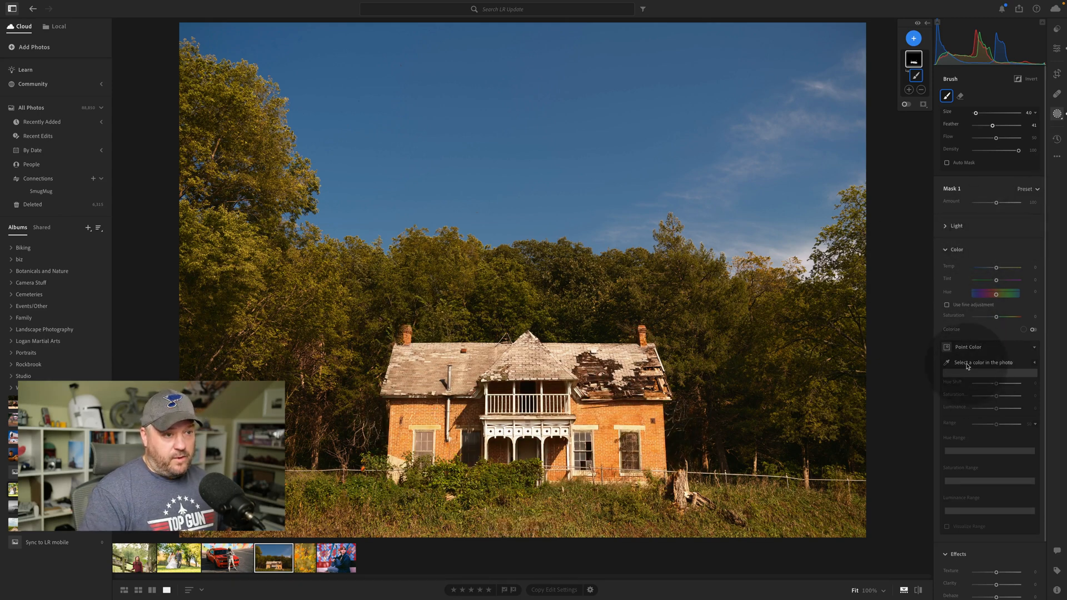
left_click(635, 460)
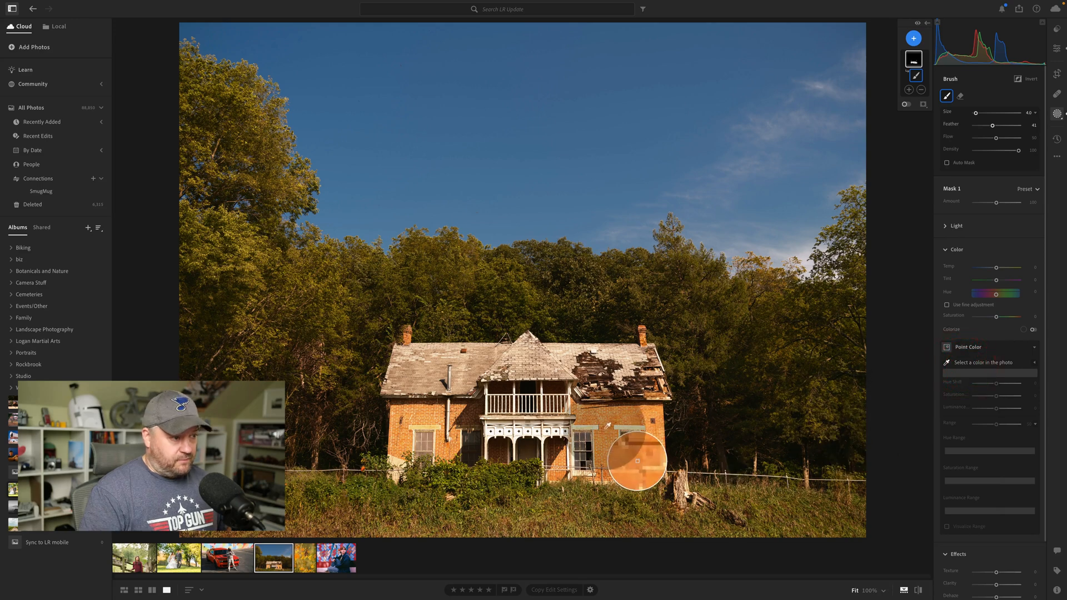
left_click(635, 458)
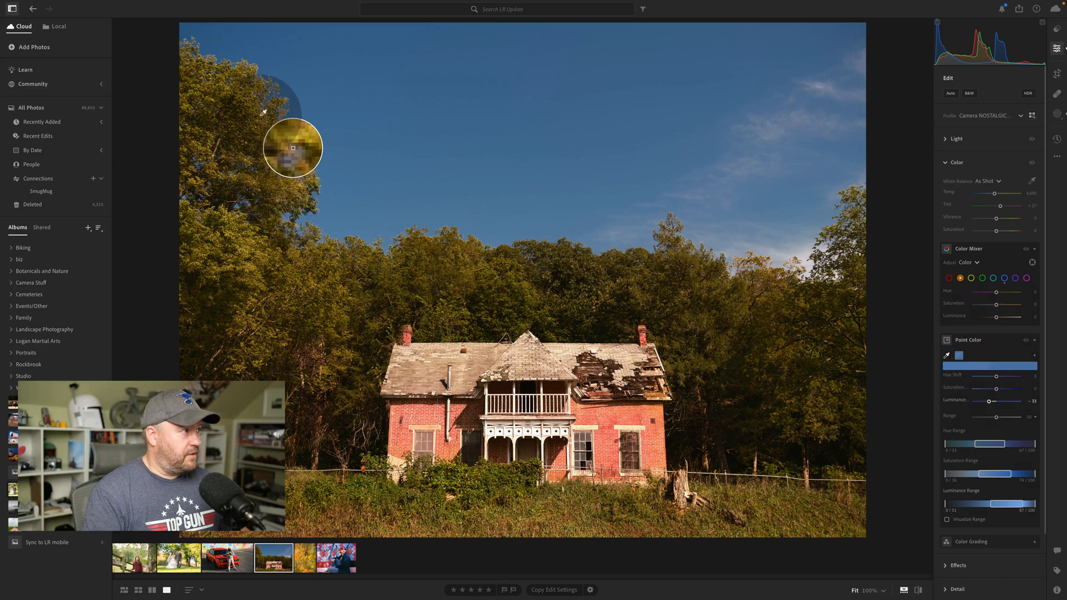
left_click(292, 148)
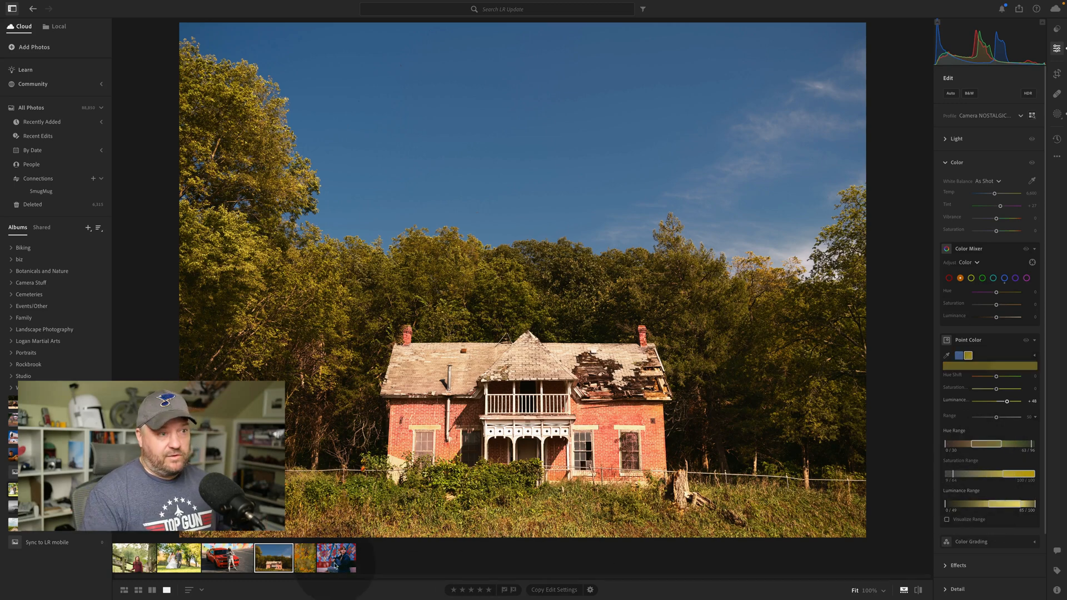
Step: Switch to the butterfly on orange flowers photo and begin a brush mask
left_click(304, 558)
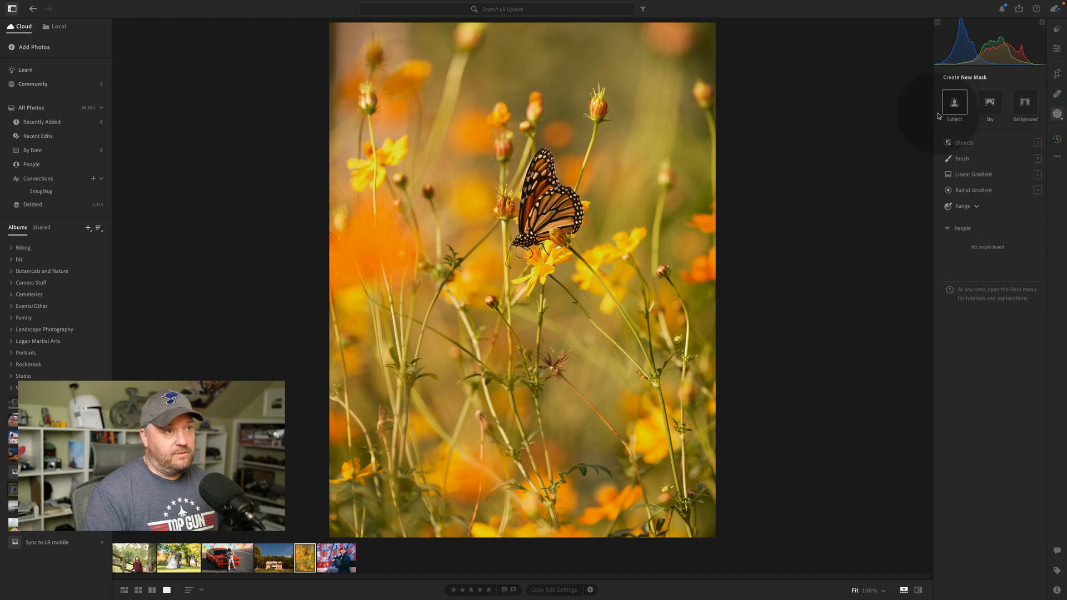
mouse_move(962, 159)
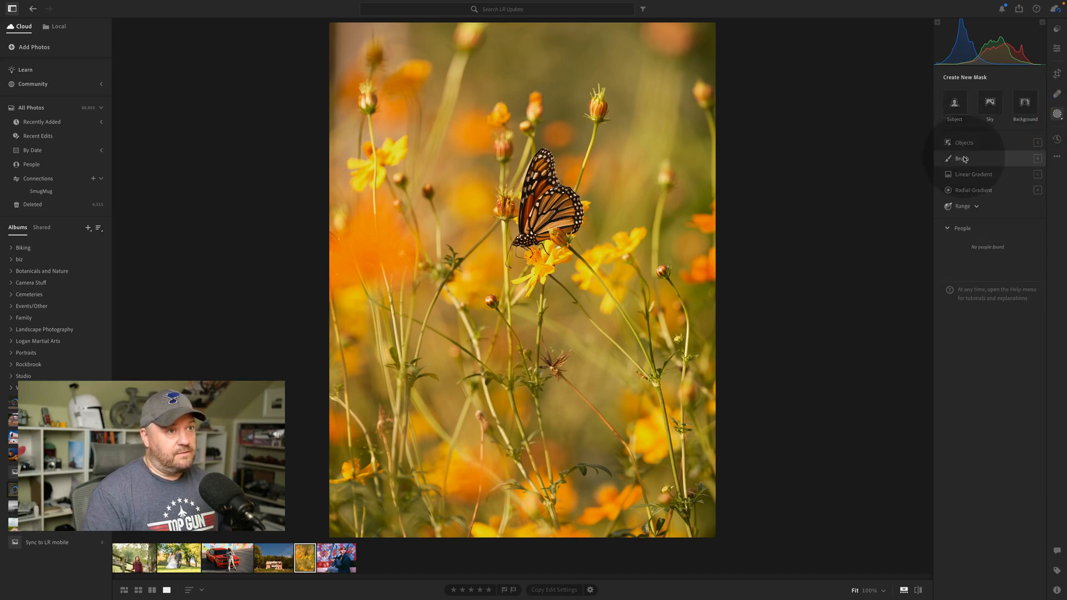
left_click(963, 157)
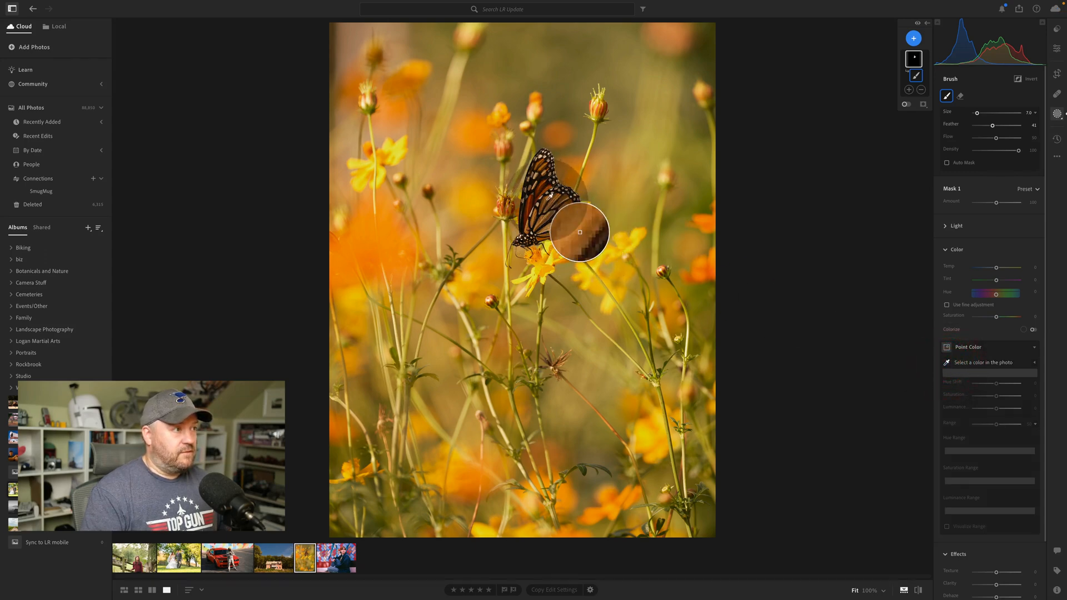
Step: Invert a Subject mask of the butterfly and shift the sampled orange flower hue toward red
left_click(579, 232)
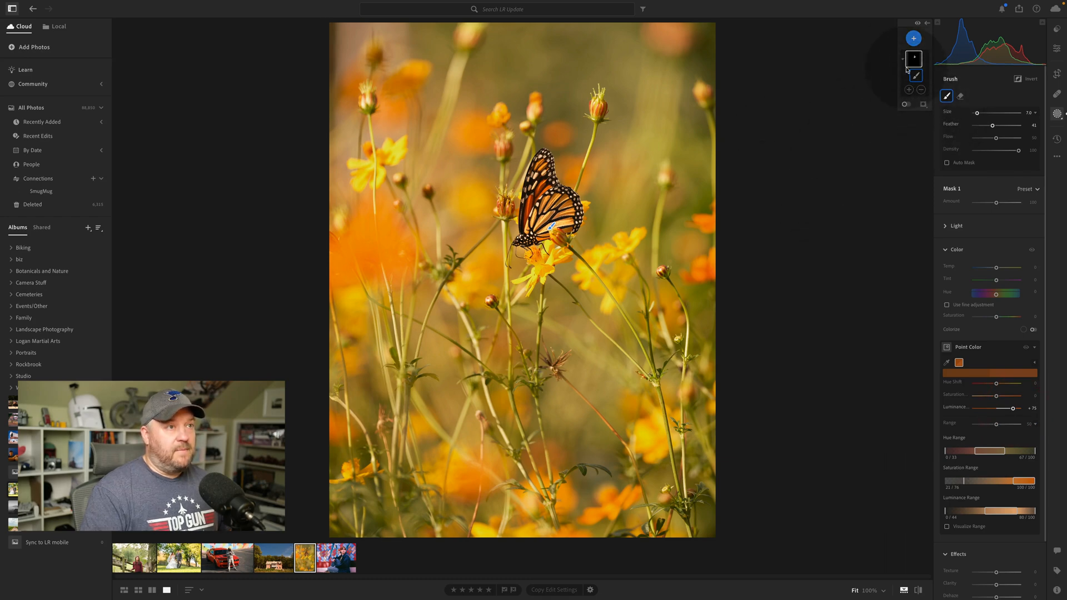
left_click(913, 38)
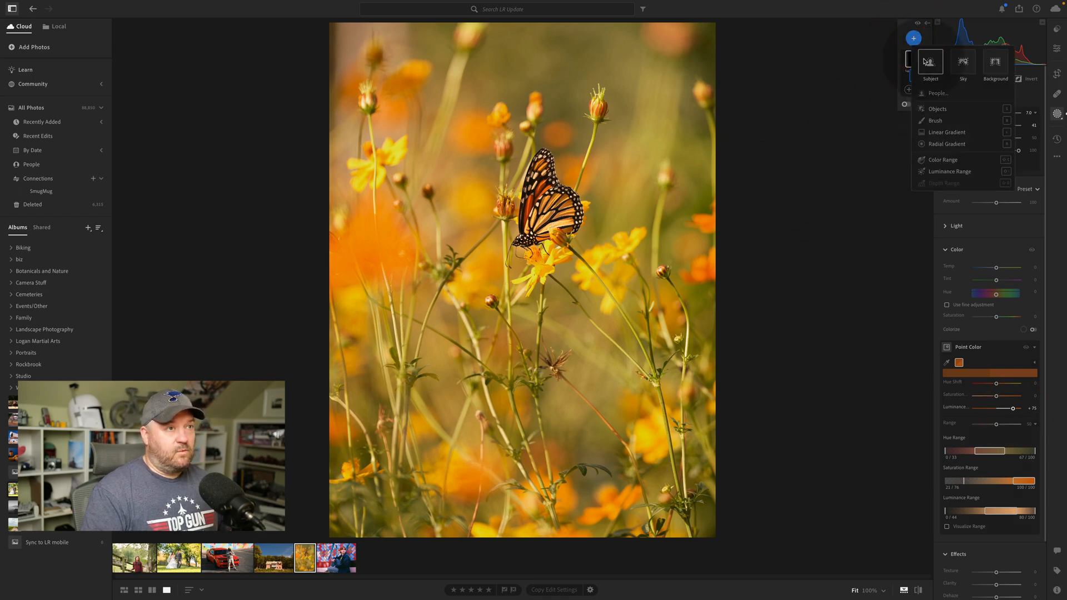
left_click(930, 62)
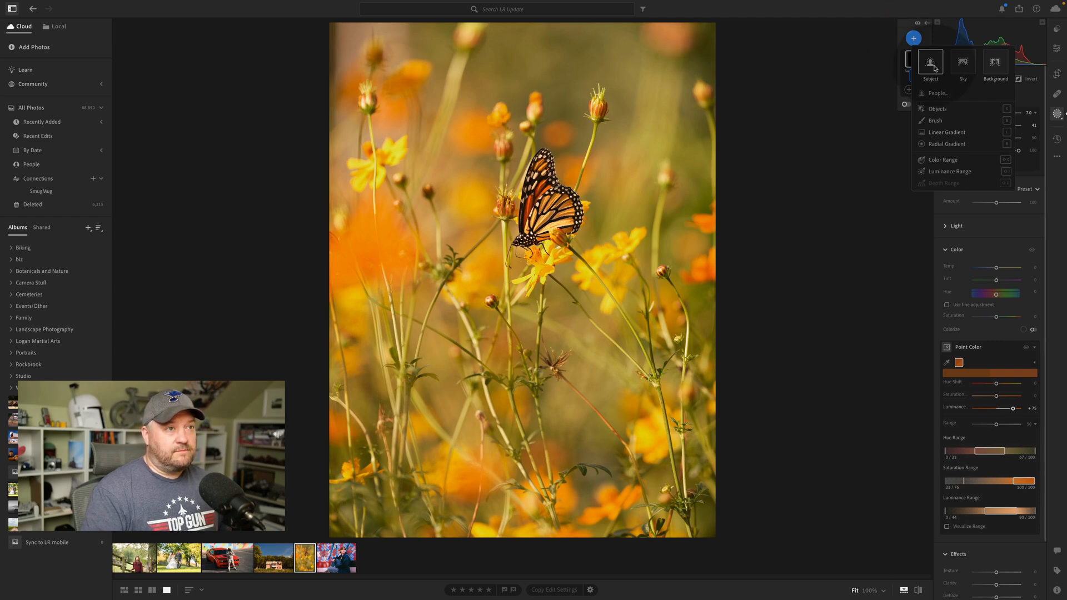
left_click(929, 62)
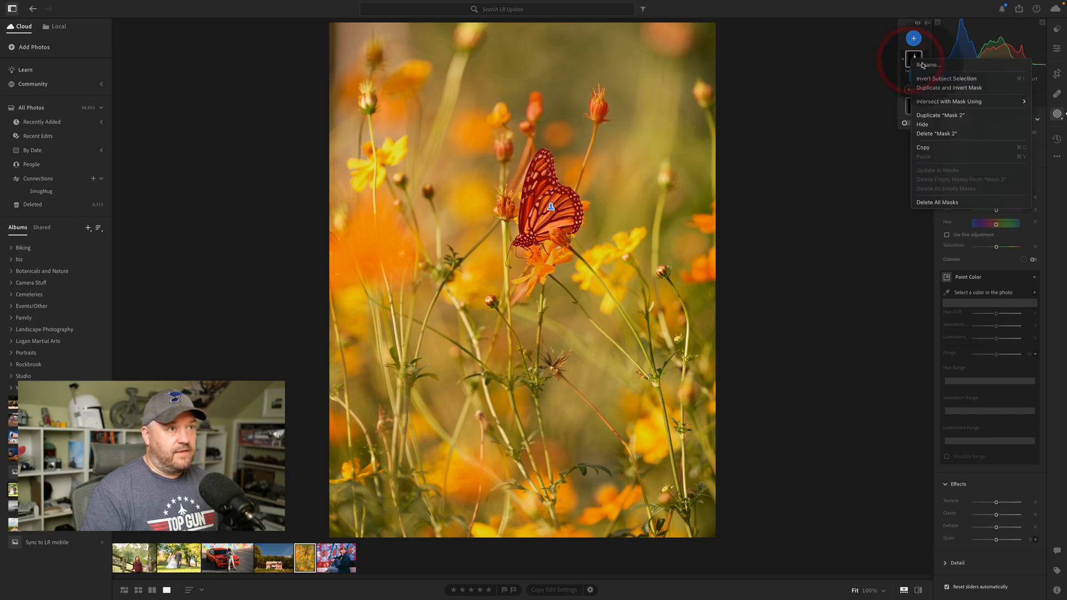
left_click(946, 78)
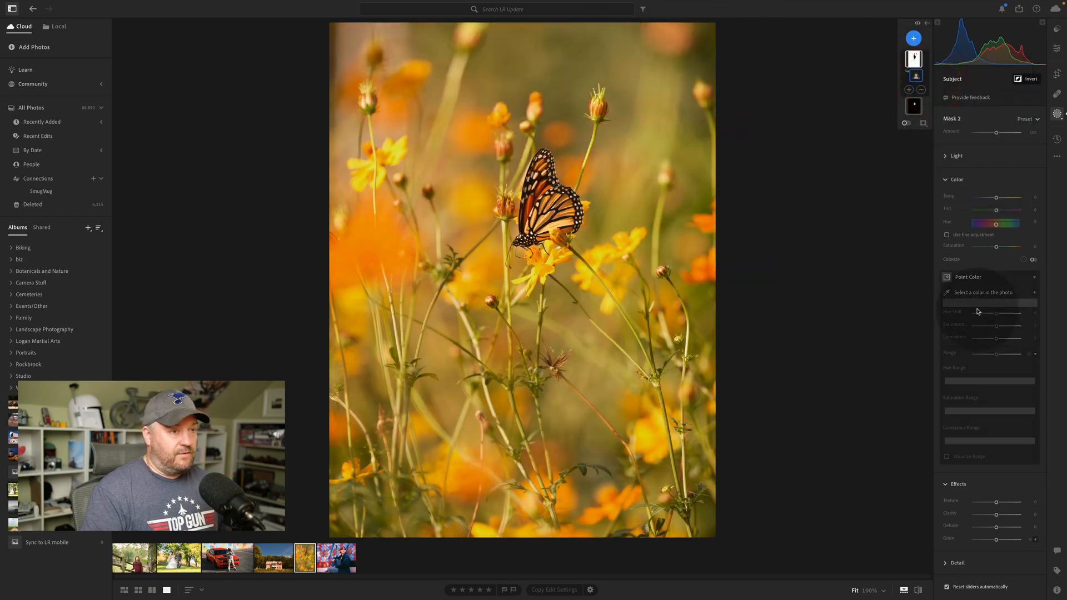
left_click(946, 292)
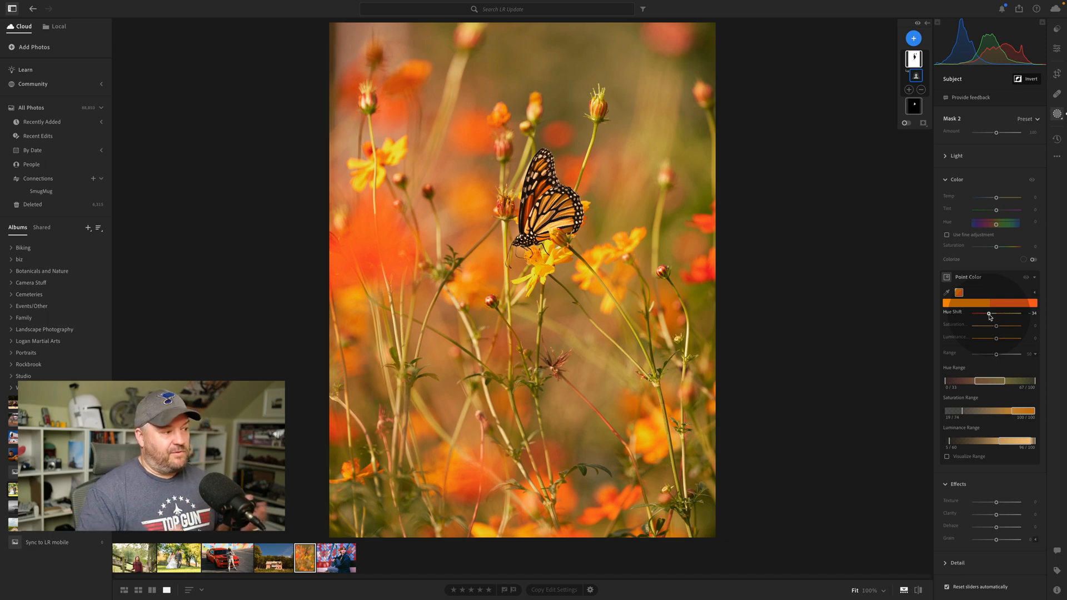
Step: Switch to the graffiti-wall portrait and let People masking detect Person 1
left_click(335, 558)
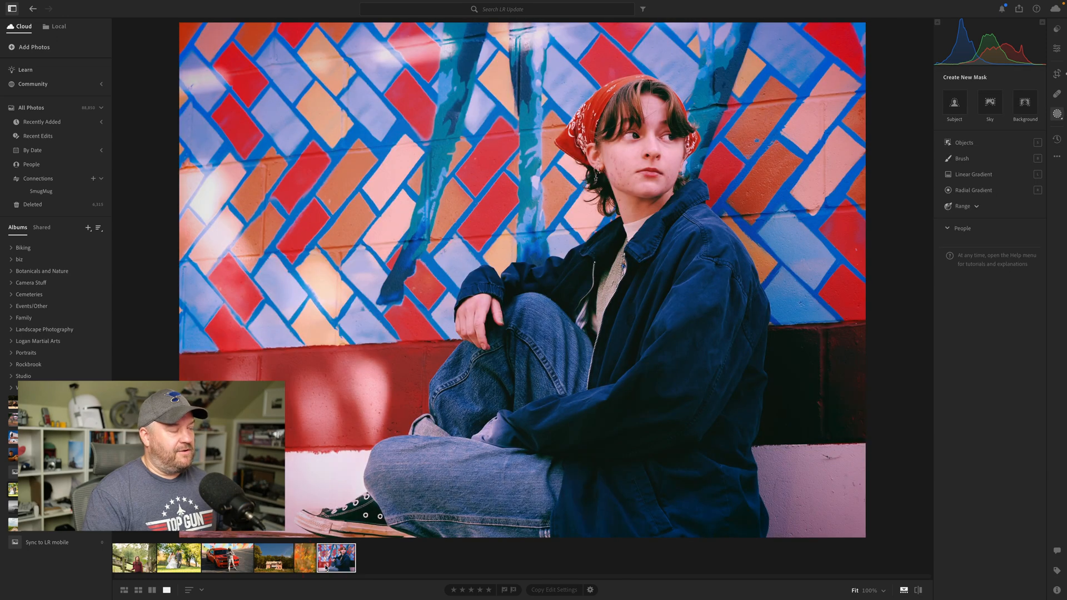
left_click(961, 228)
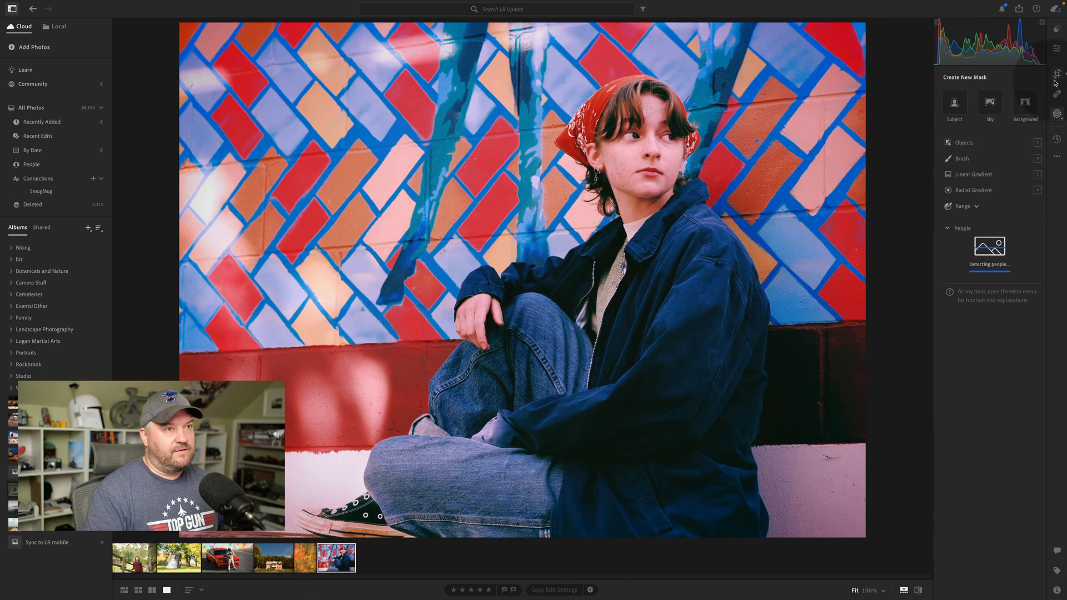
left_click(1057, 48)
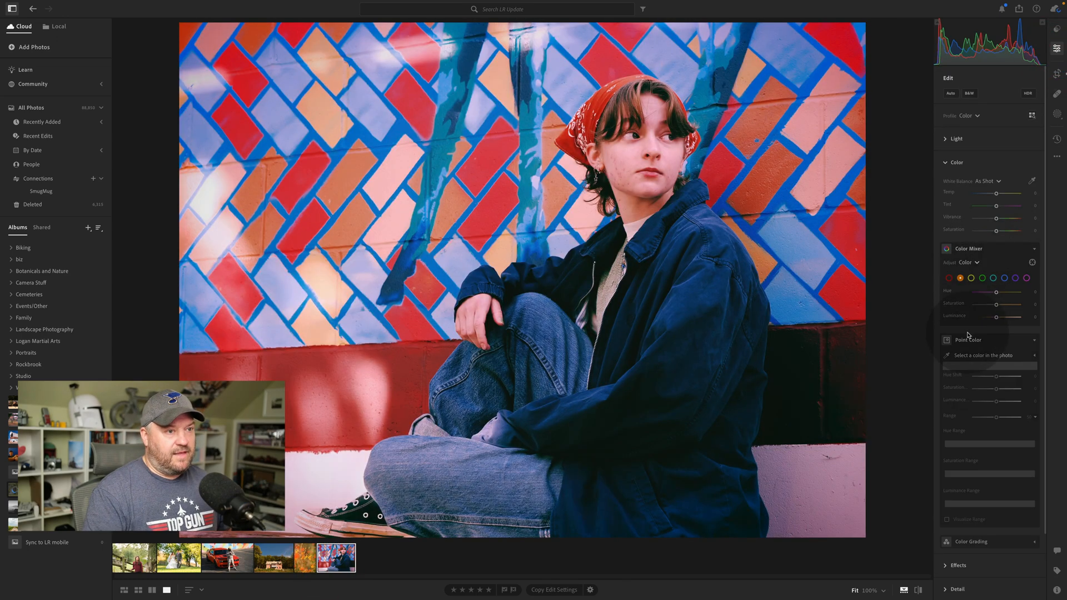
left_click(950, 277)
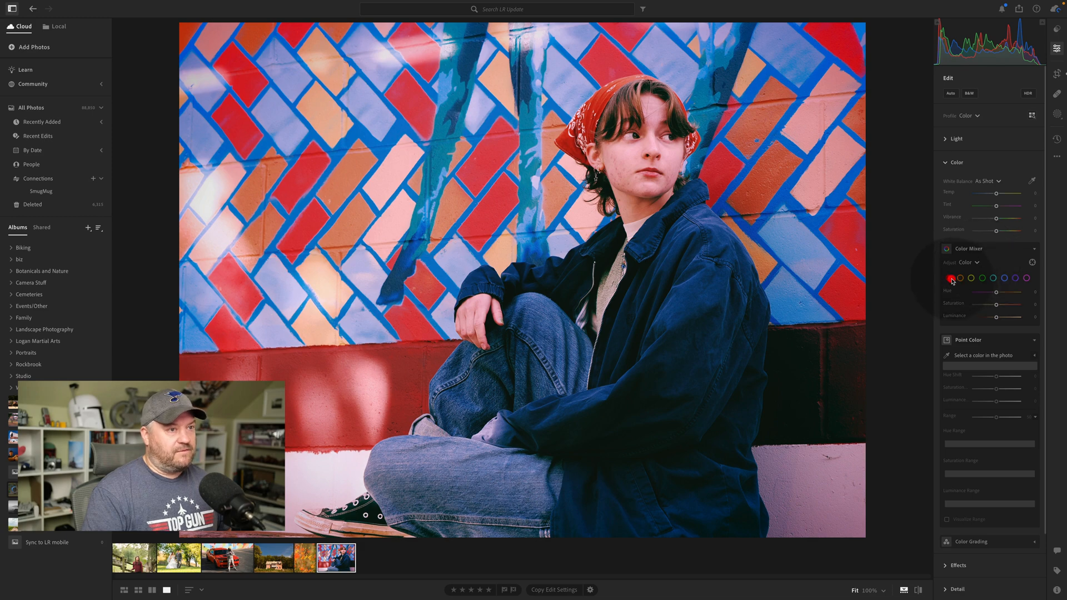
left_click(950, 279)
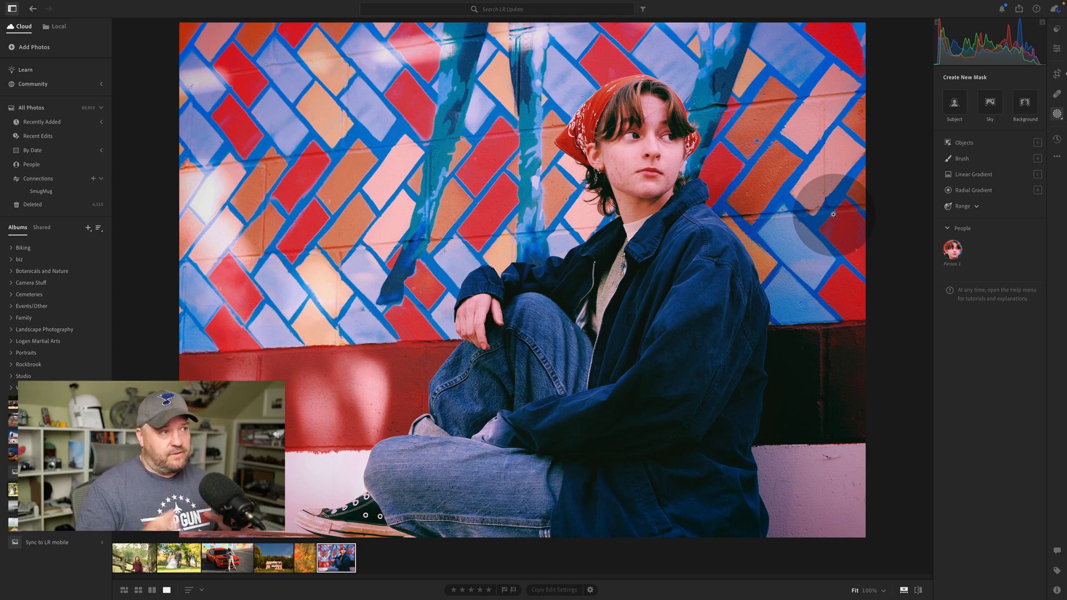
Step: For Person 1, untick Entire Person and select Facial Skin and Body Skin only
left_click(952, 248)
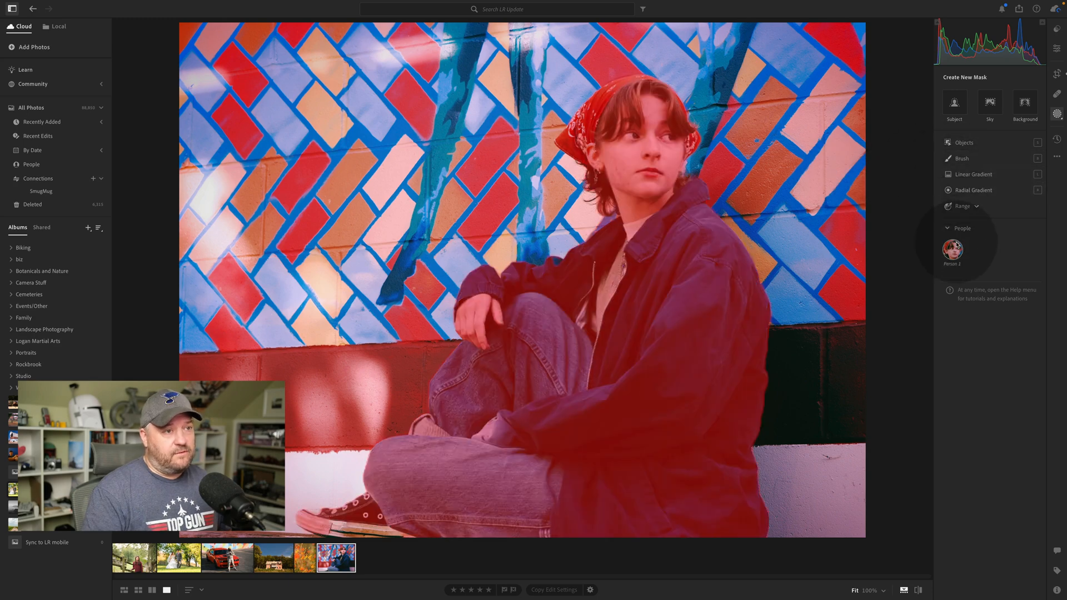
left_click(952, 250)
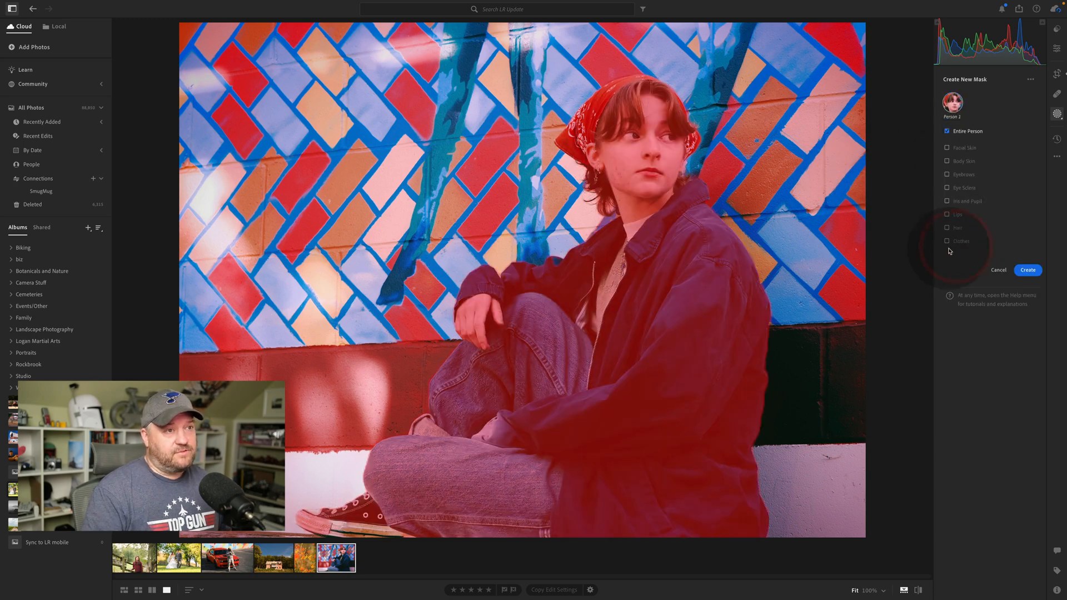
left_click(946, 148)
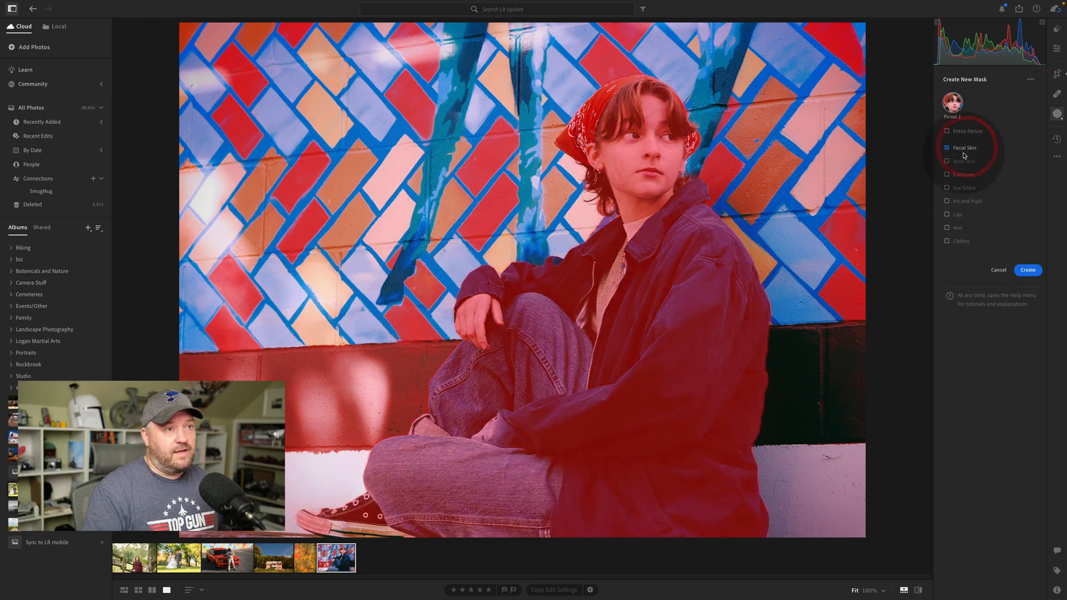
left_click(947, 160)
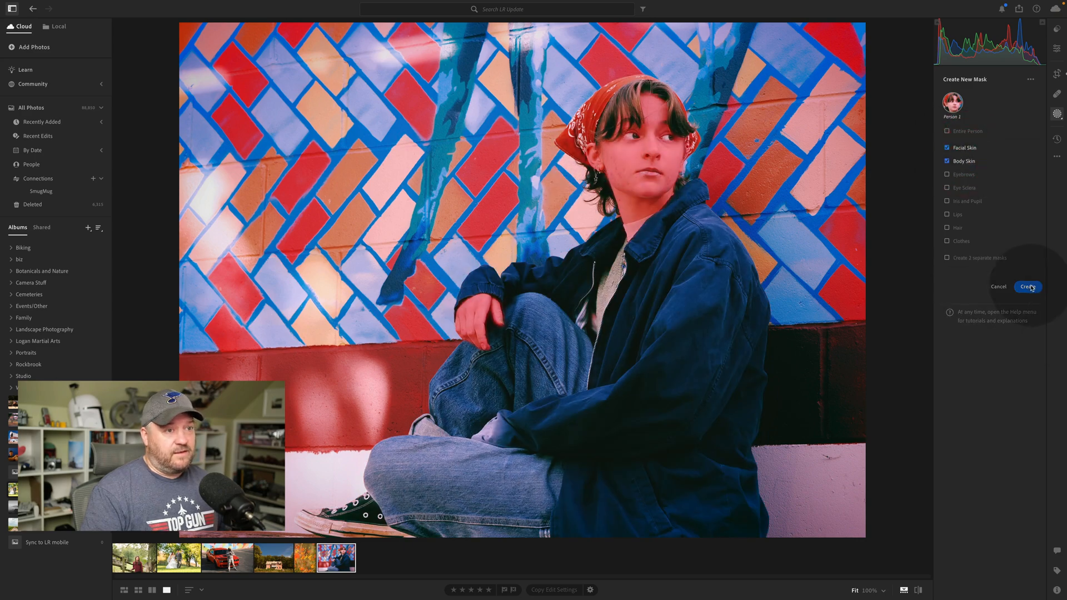
Step: Create the skin mask and sample the skin tone in Point Color to lower its saturation
left_click(1028, 287)
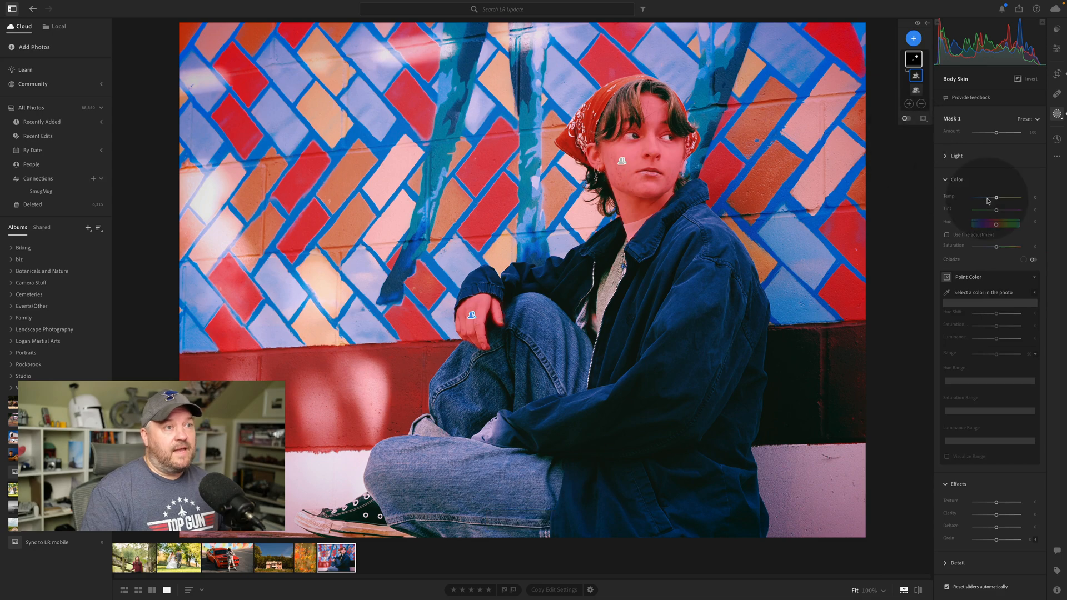
left_click(948, 292)
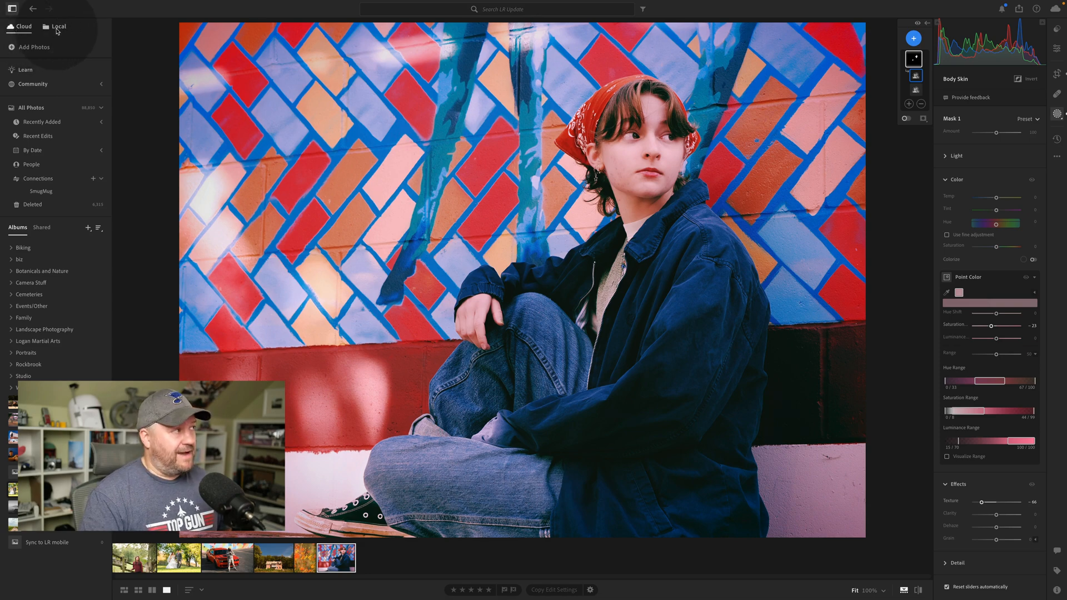
Step: Browse the Local Desktop photos and open the cornfield panorama
left_click(55, 26)
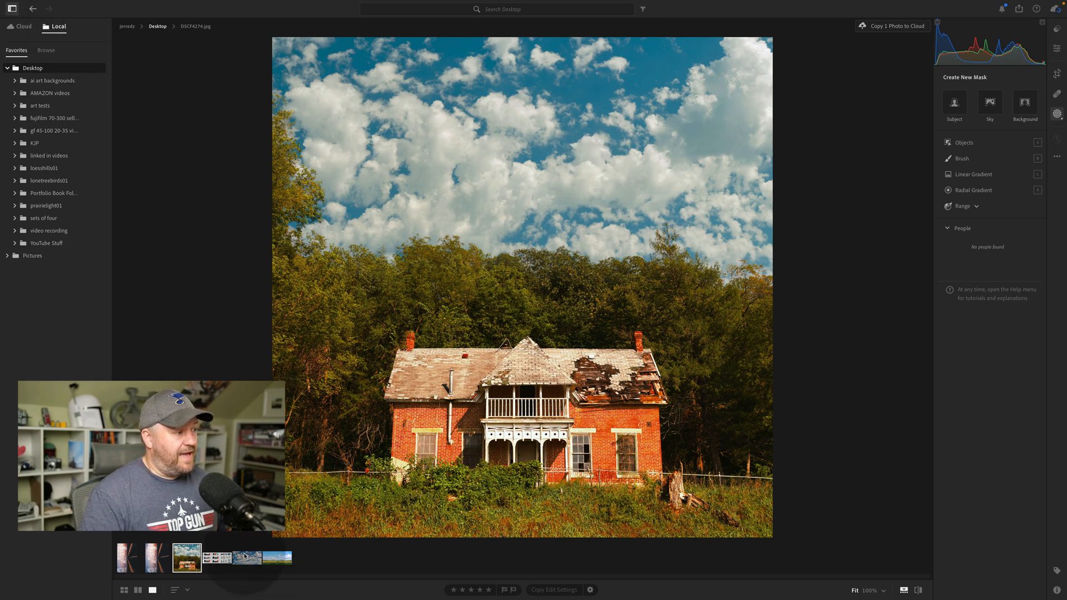
left_click(277, 557)
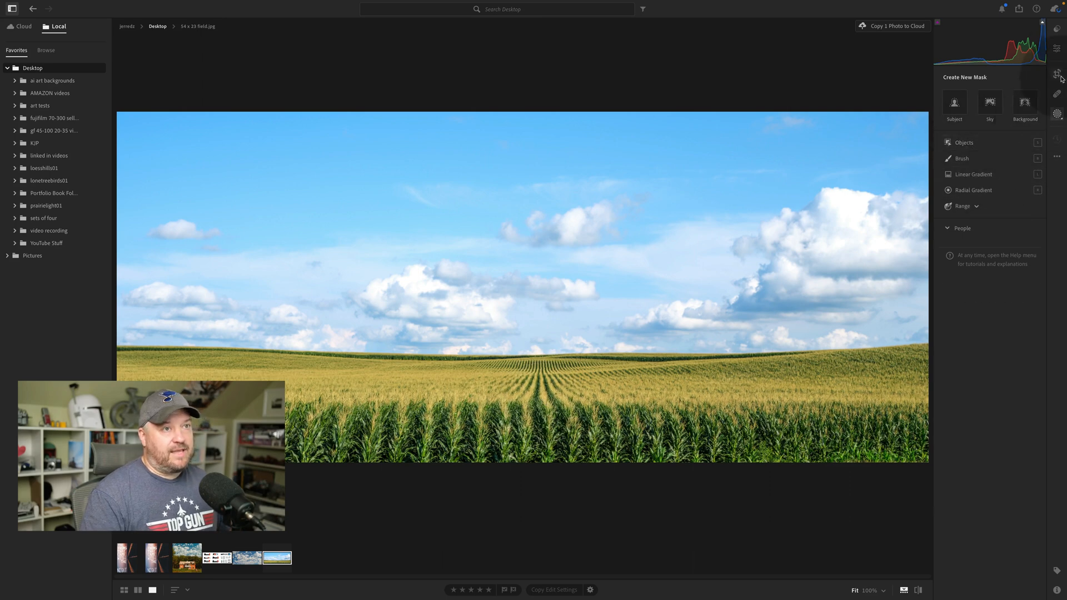
Step: In Edit, raise the panorama's Temp slider to about +14 for a warmer white balance
left_click(1057, 49)
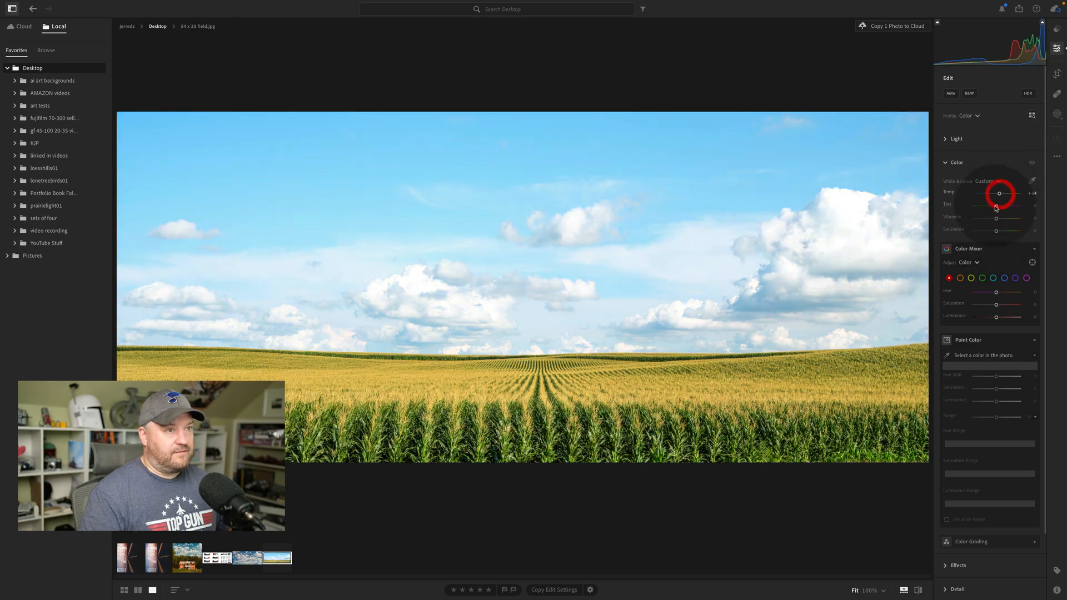
mouse_move(995, 208)
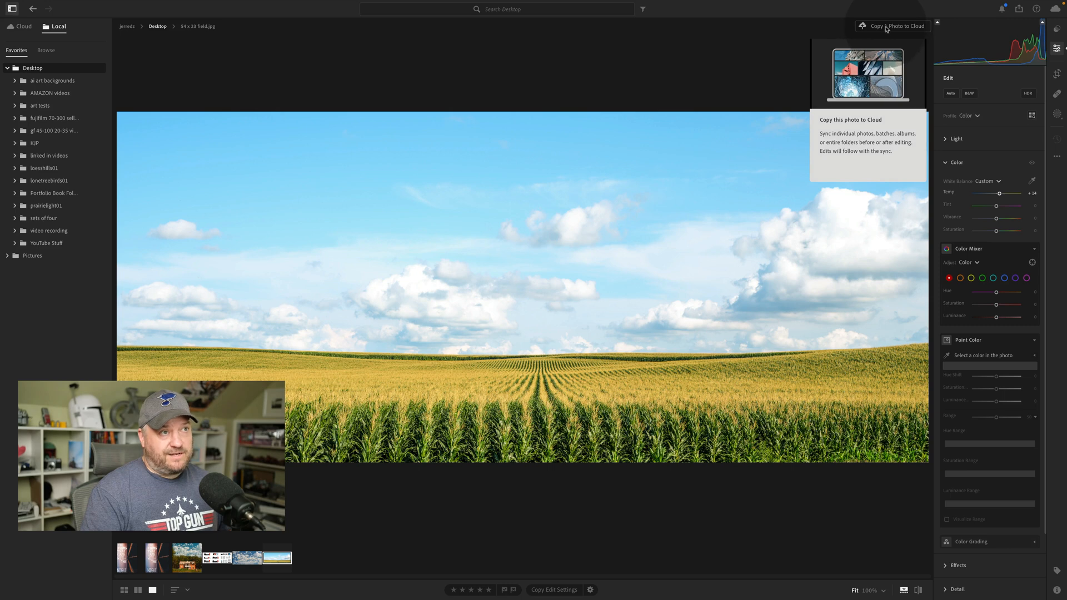
left_click(892, 26)
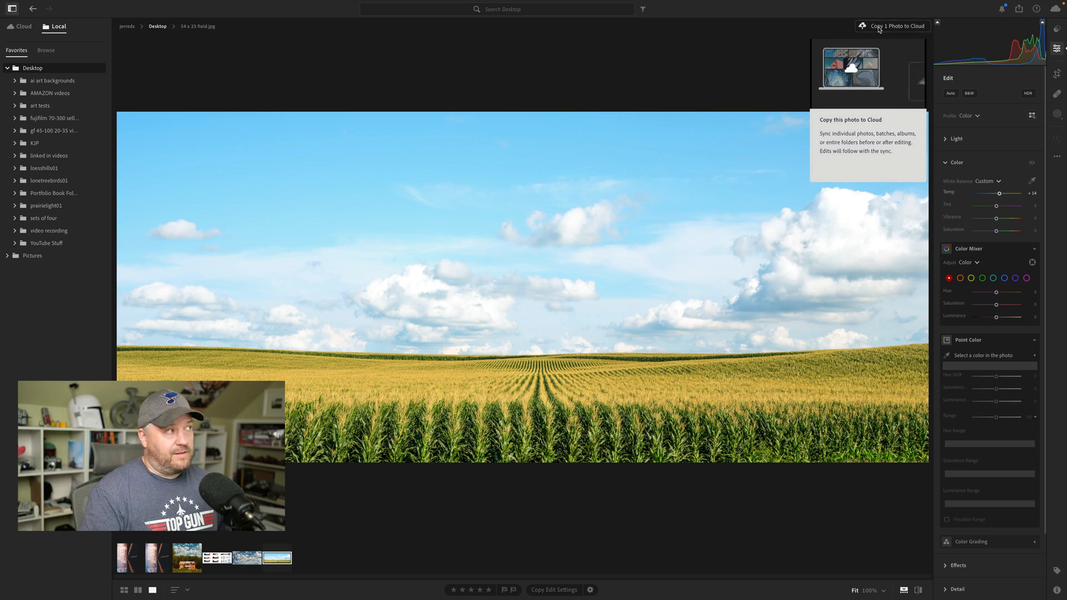
left_click(740, 84)
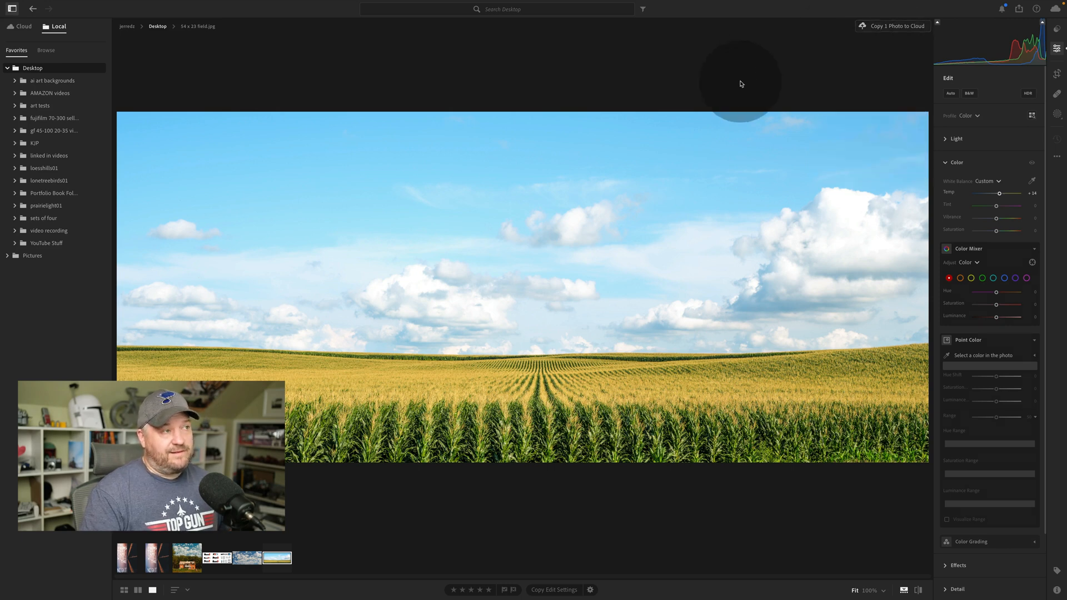